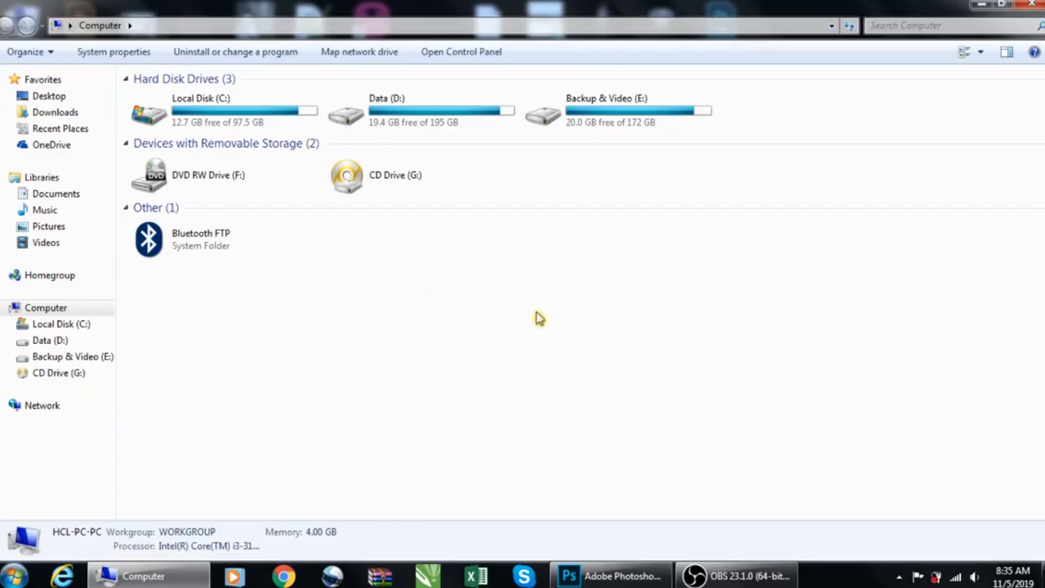
# Step: Open Bald Man.jpg, the bearded man in a yellow sweater, from the Desktop folder
pyautogui.click(611, 575)
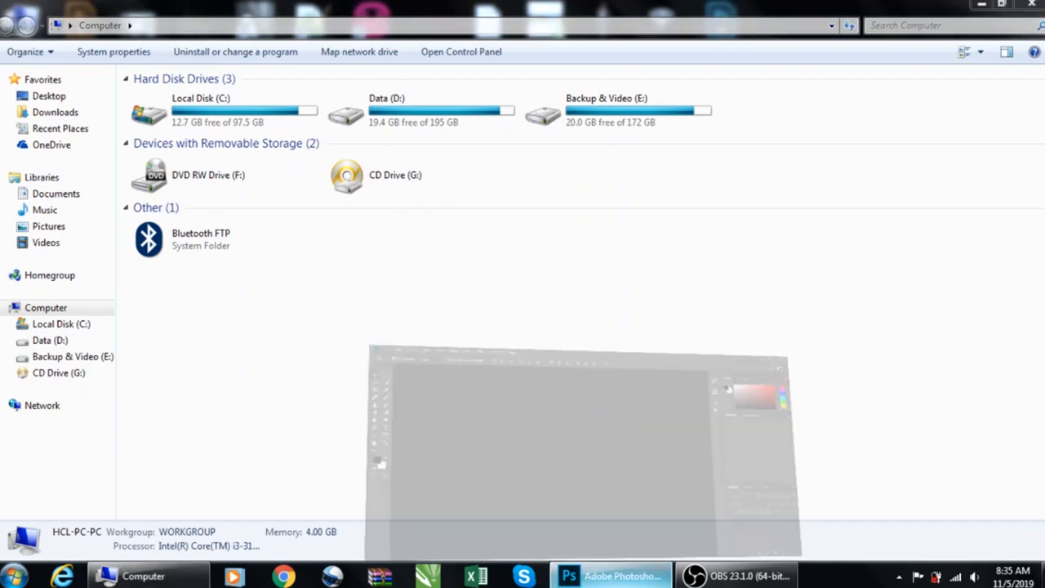
pyautogui.click(611, 575)
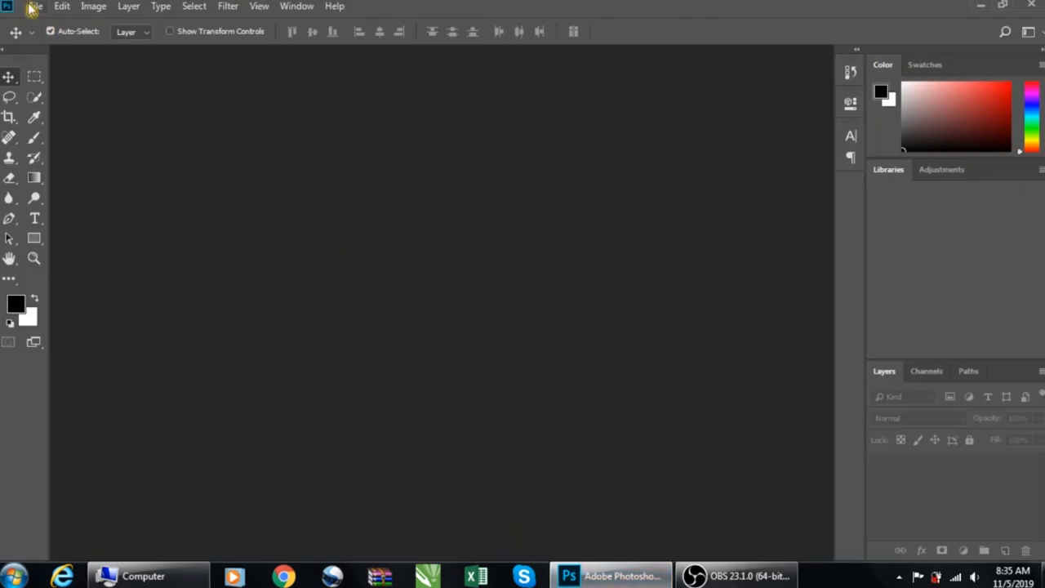
pyautogui.click(36, 6)
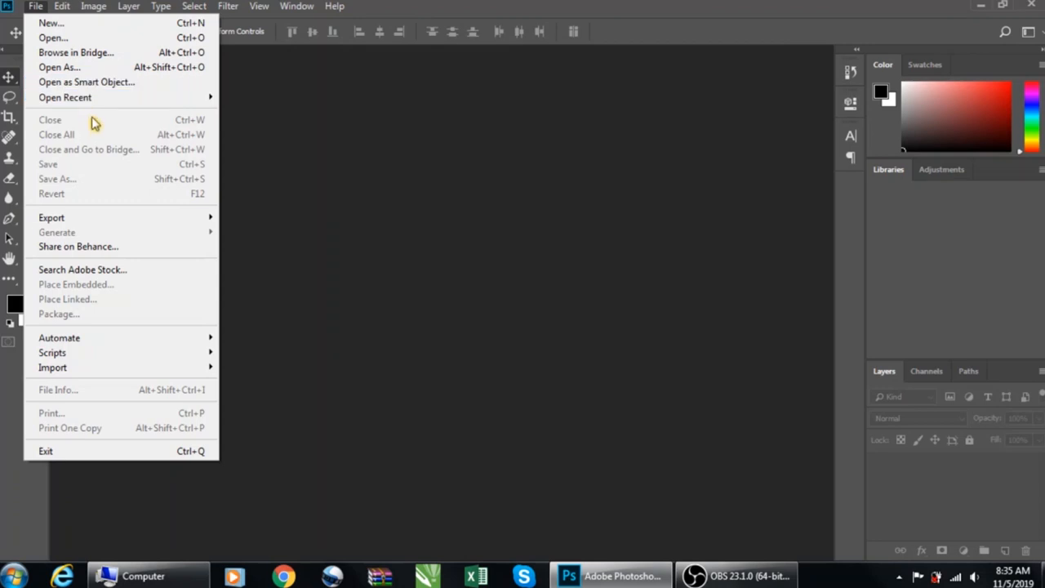
pyautogui.click(52, 38)
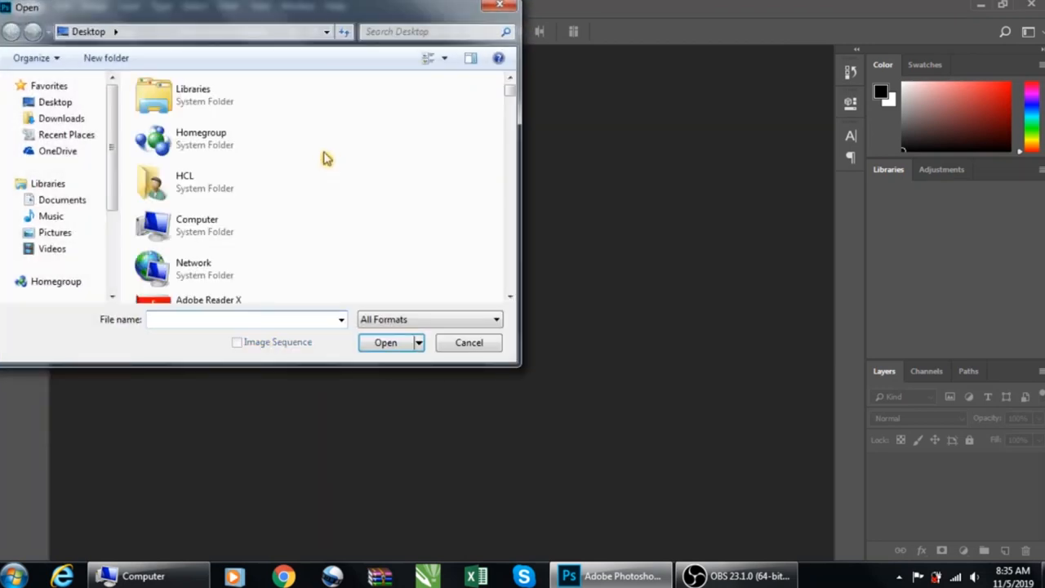
pyautogui.scroll(-3)
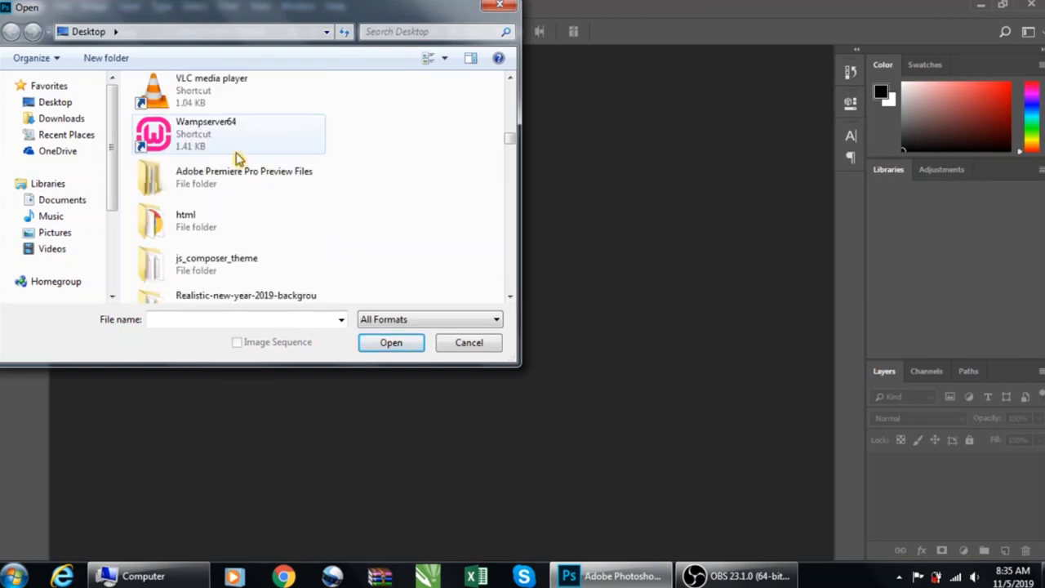
pyautogui.scroll(-3)
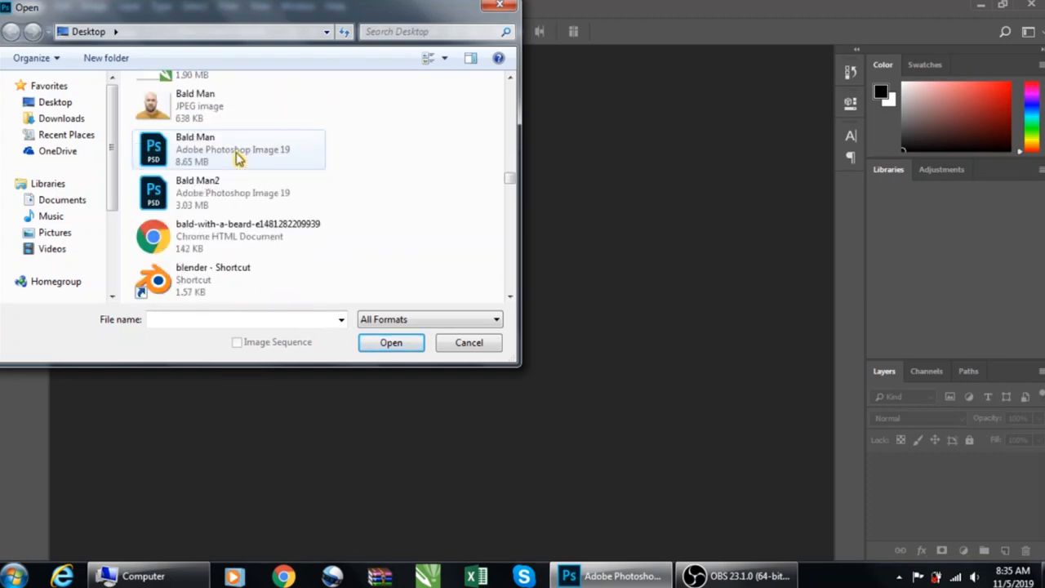
pyautogui.click(229, 104)
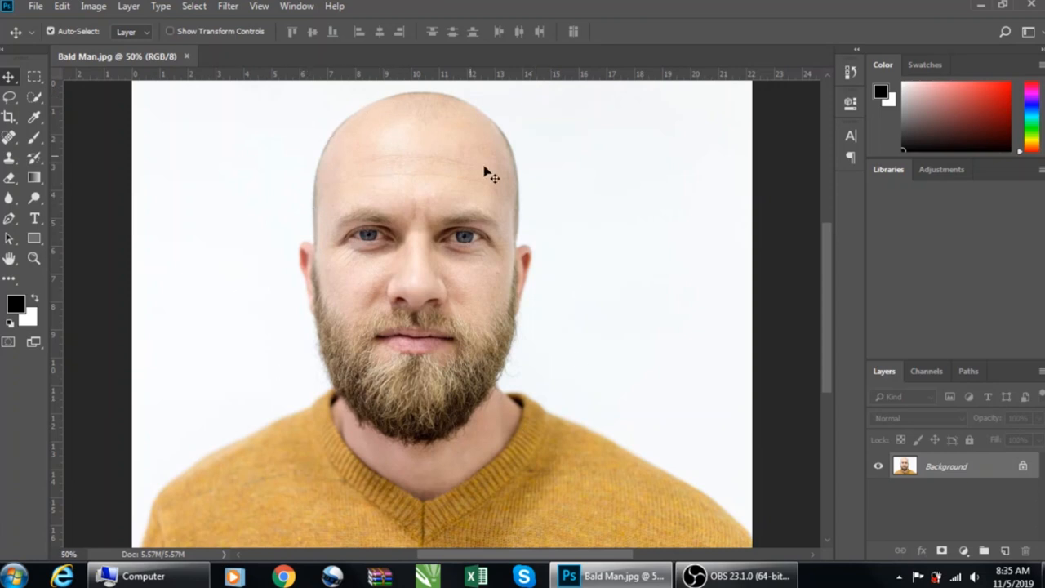
pyautogui.moveTo(379, 439)
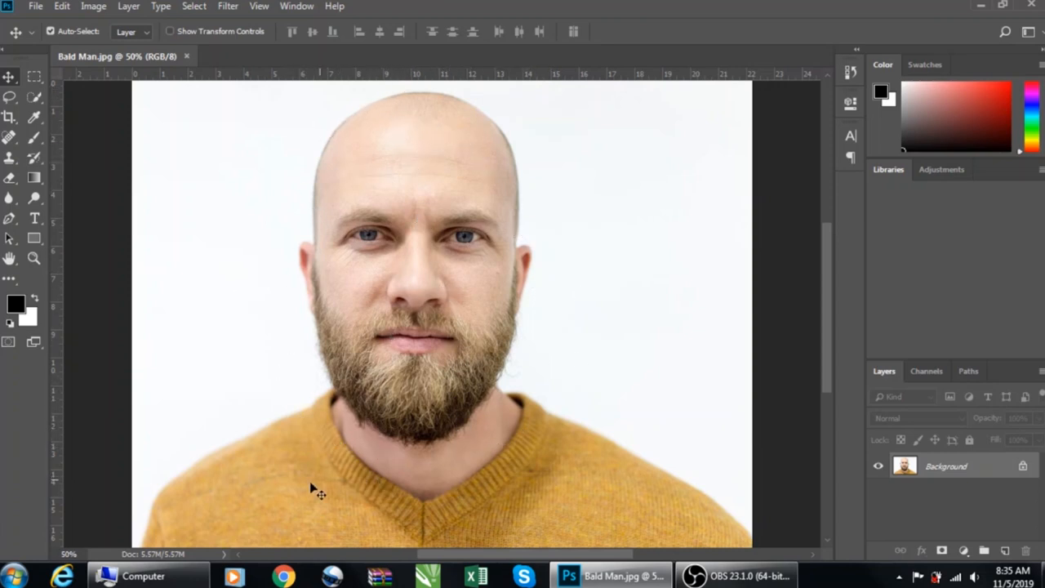
pyautogui.moveTo(356, 281)
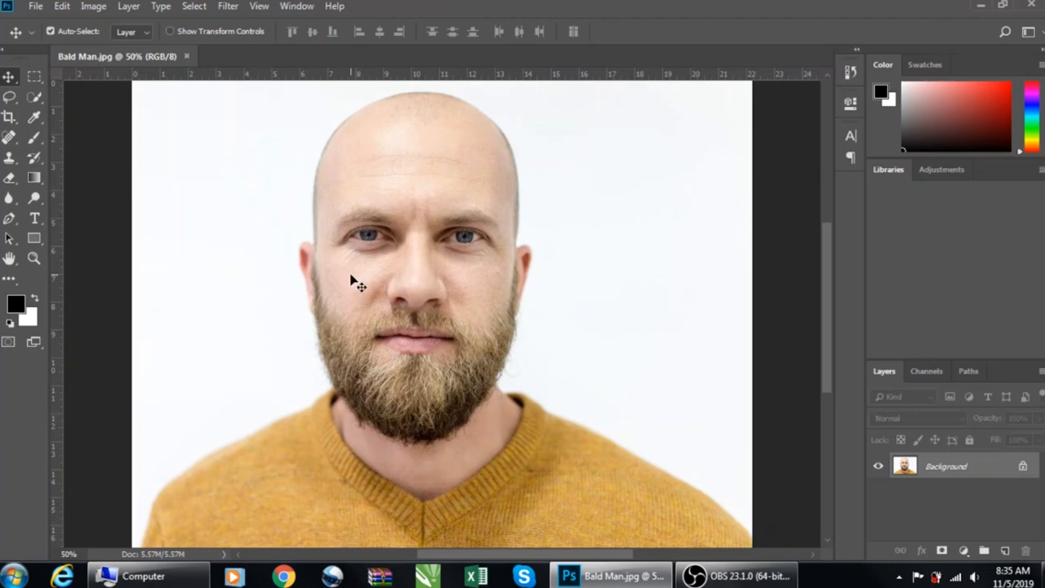
pyautogui.moveTo(127, 333)
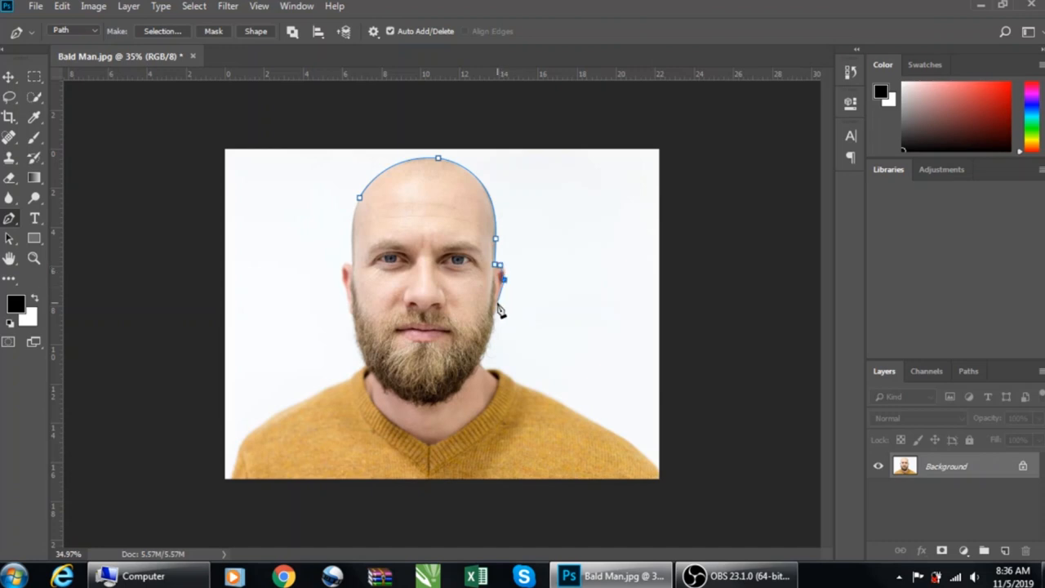
pyautogui.click(392, 394)
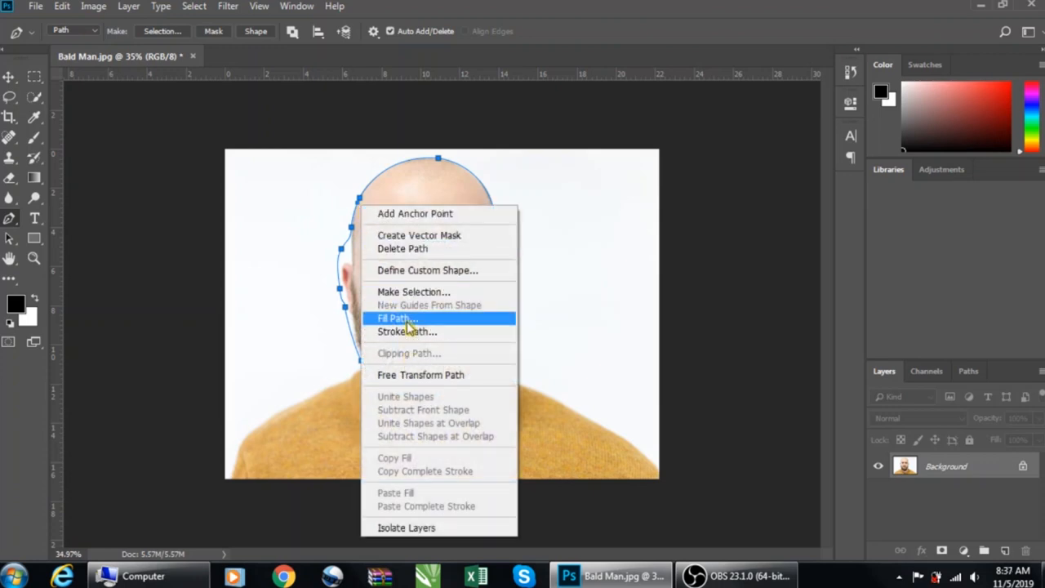
pyautogui.click(413, 290)
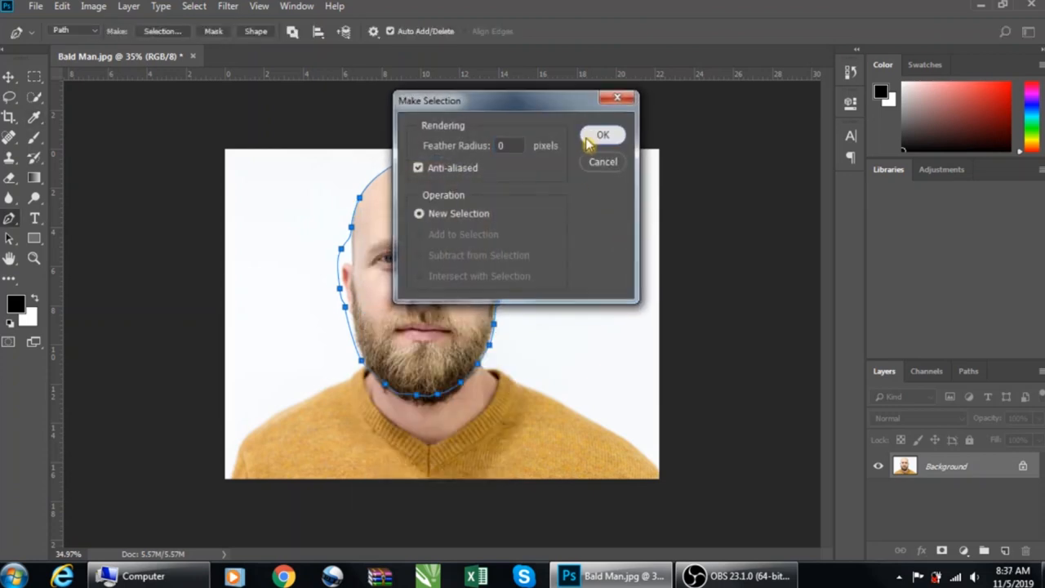
pyautogui.click(602, 134)
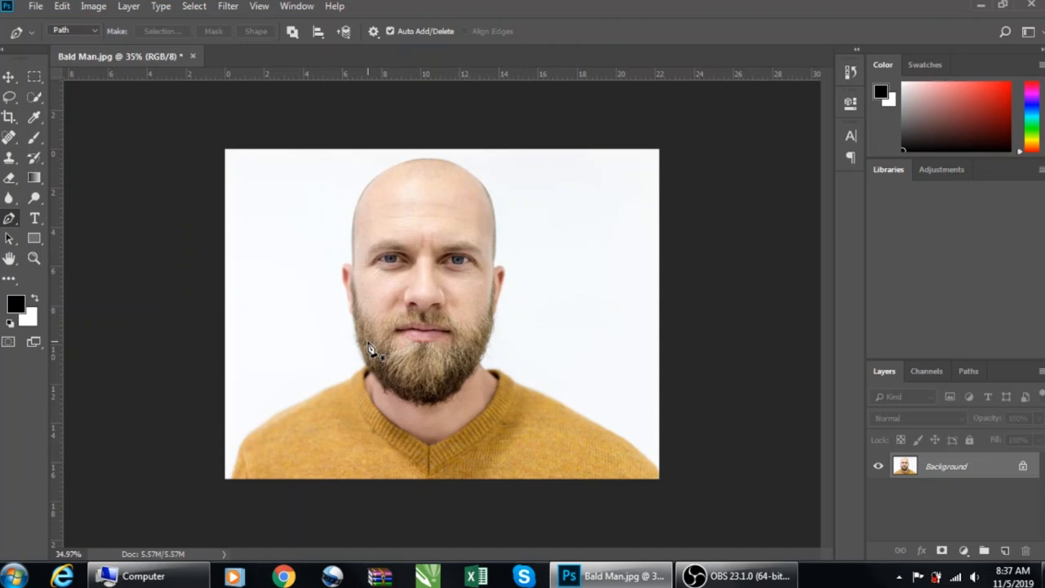
pyautogui.moveTo(229, 150)
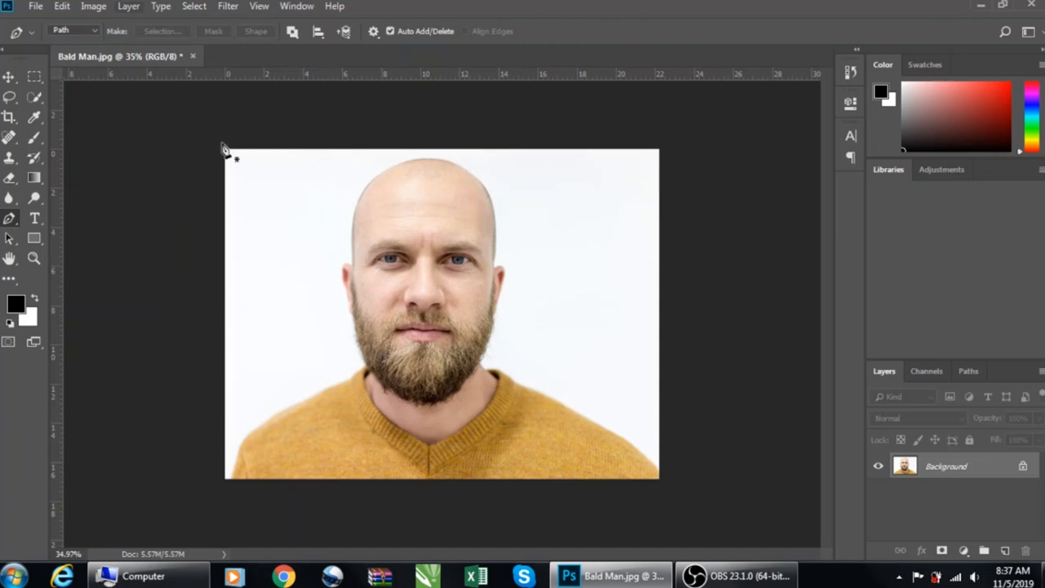
# Step: Open the finished Bald Man.psd example as a second document beside the photo
pyautogui.click(36, 7)
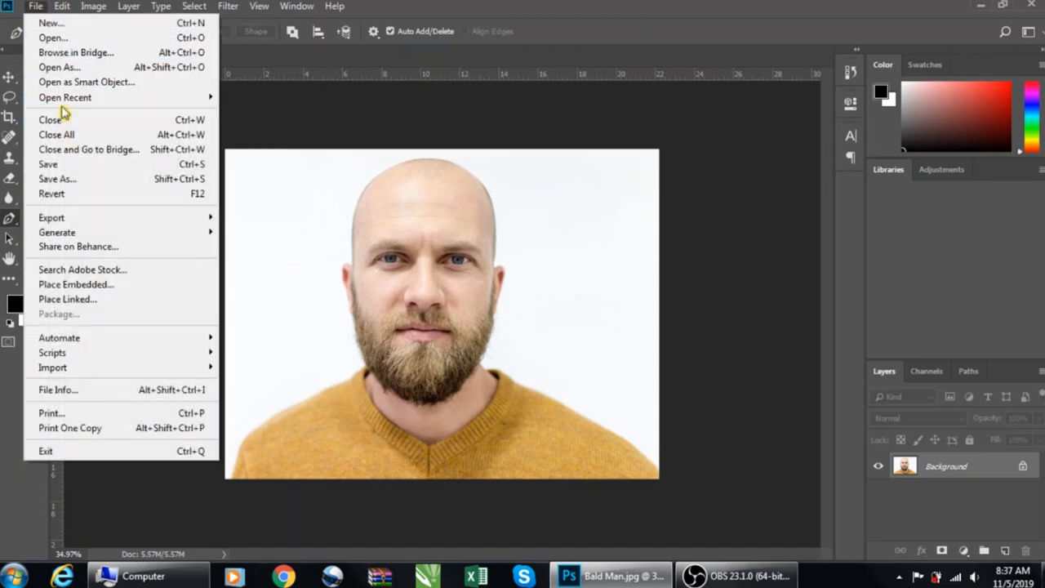
pyautogui.click(222, 138)
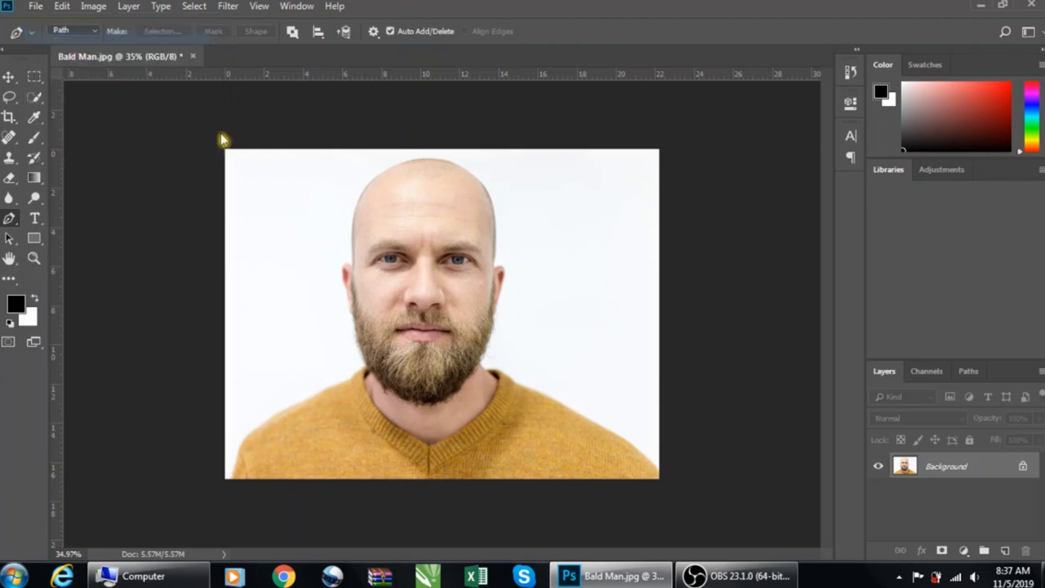
pyautogui.click(36, 6)
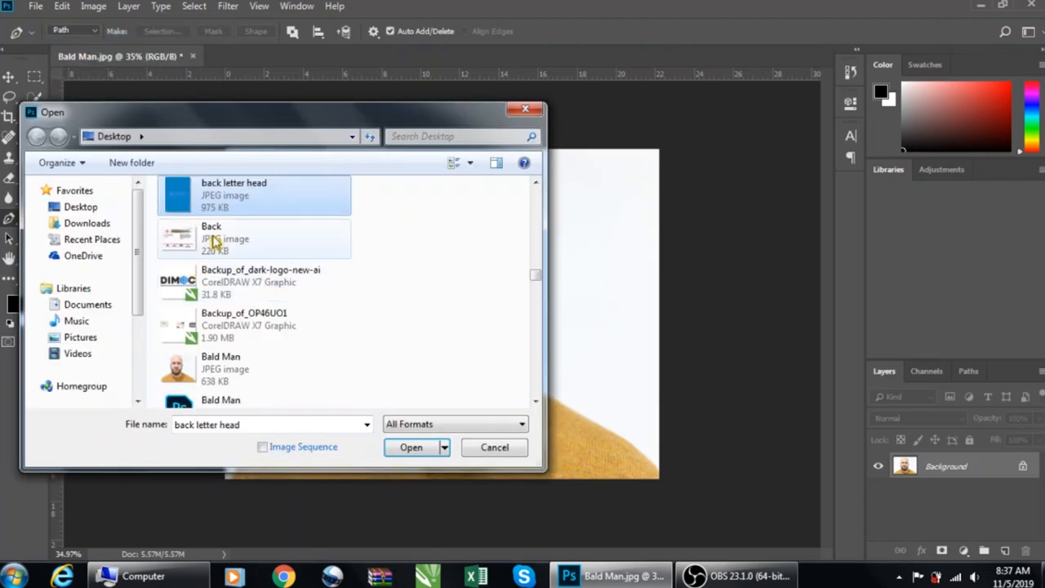
pyautogui.scroll(-3)
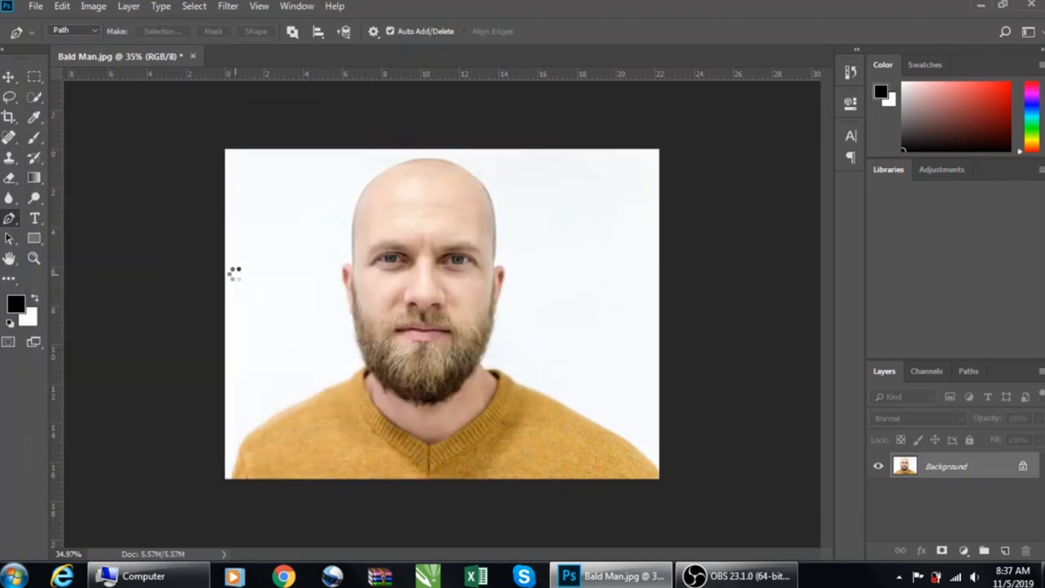
pyautogui.click(351, 55)
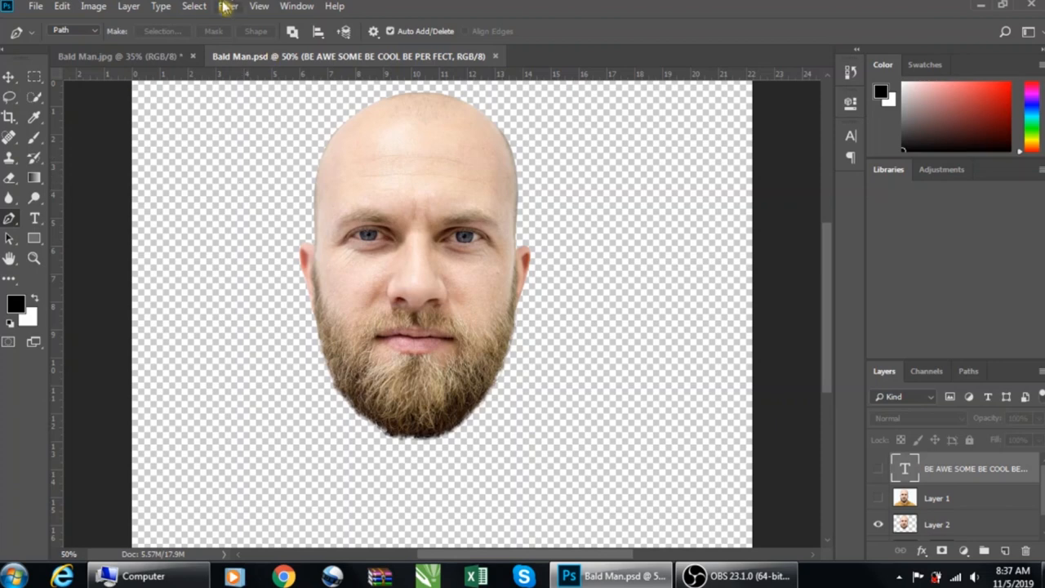
# Step: Review the stored selection channels via Load Selection, then return to Bald Man.jpg
pyautogui.click(195, 6)
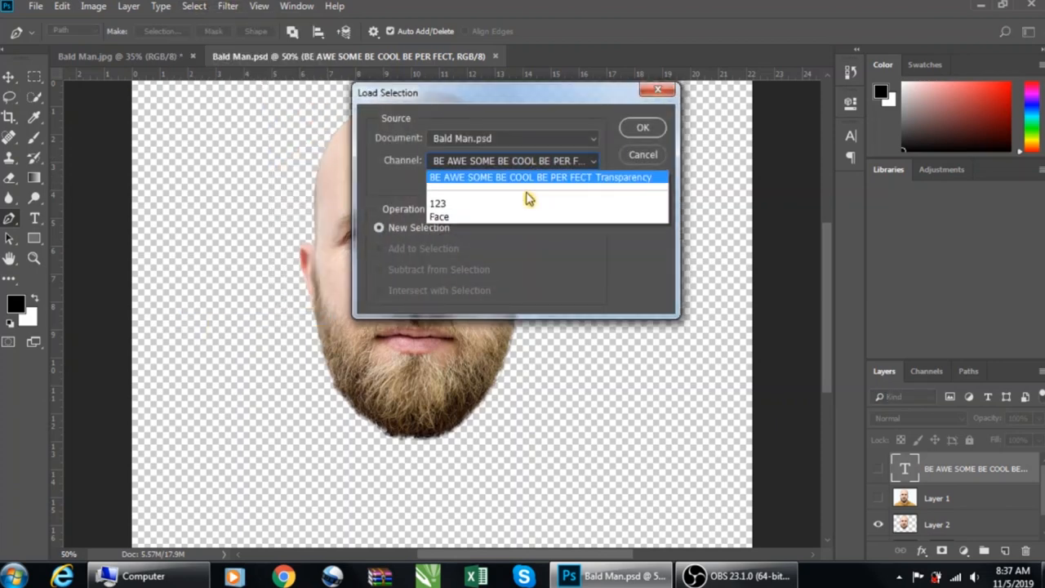
pyautogui.click(643, 127)
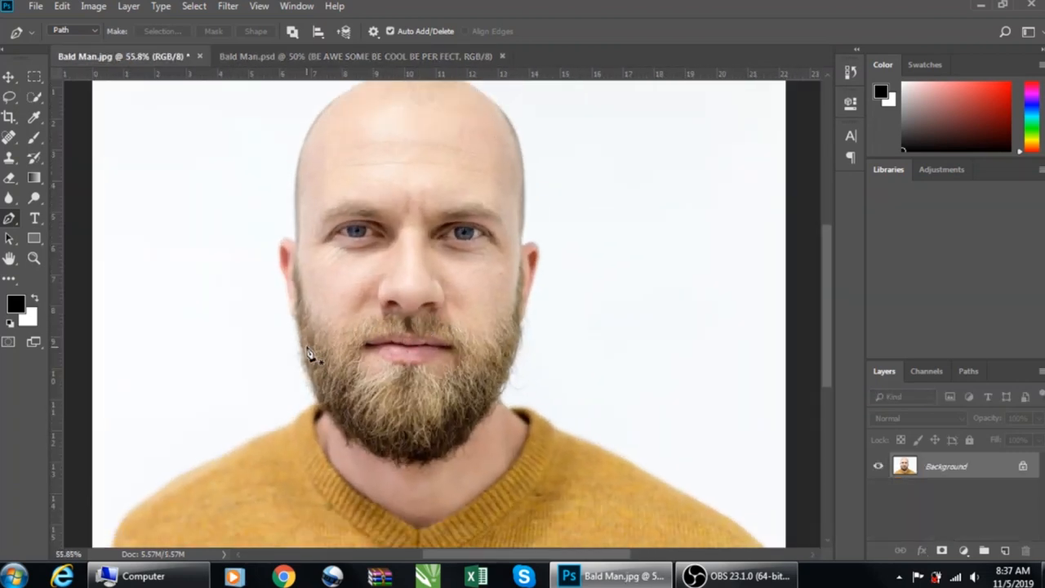
# Step: Trace an outline around the man's head and beard and turn it into a selection
pyautogui.click(303, 349)
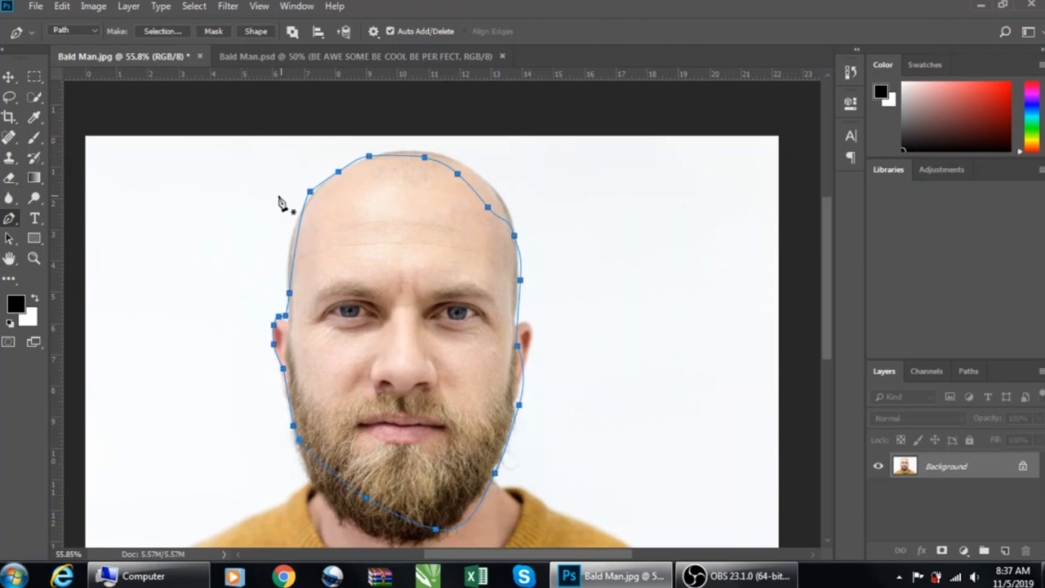
pyautogui.click(359, 253)
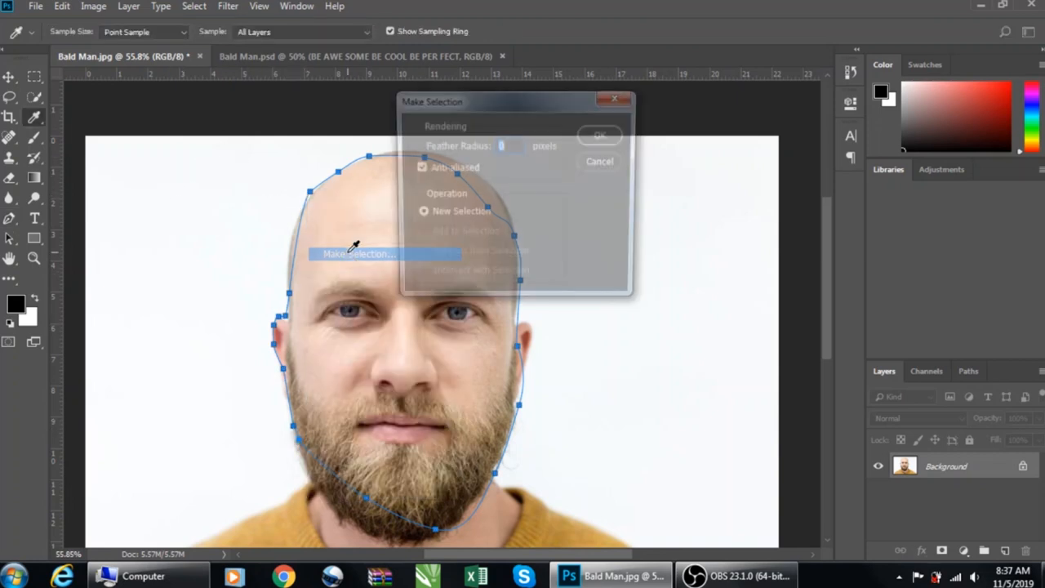
pyautogui.click(599, 134)
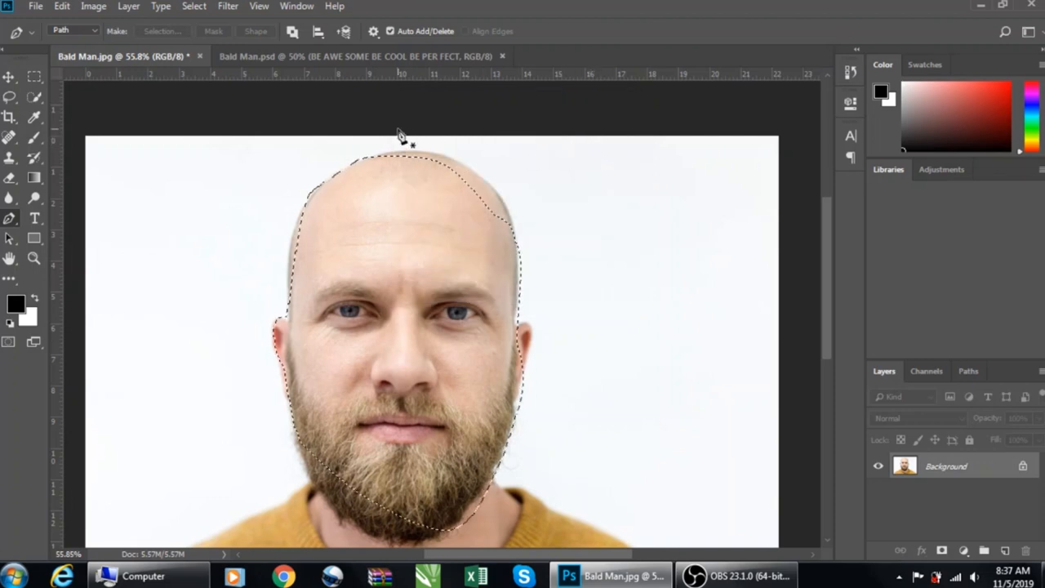
# Step: Save the head selection as a new channel named 'face'
pyautogui.click(193, 6)
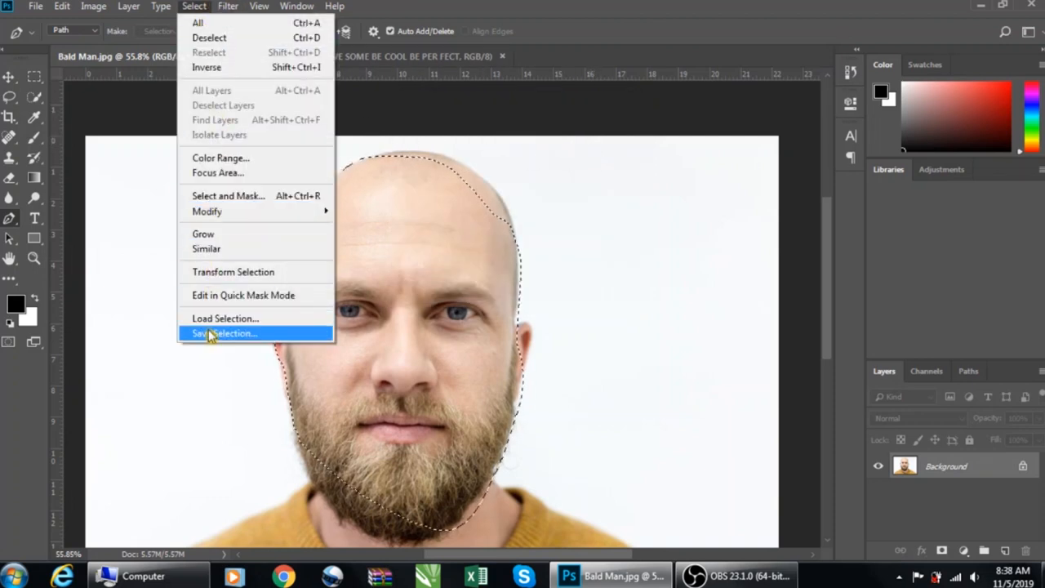
pyautogui.click(225, 333)
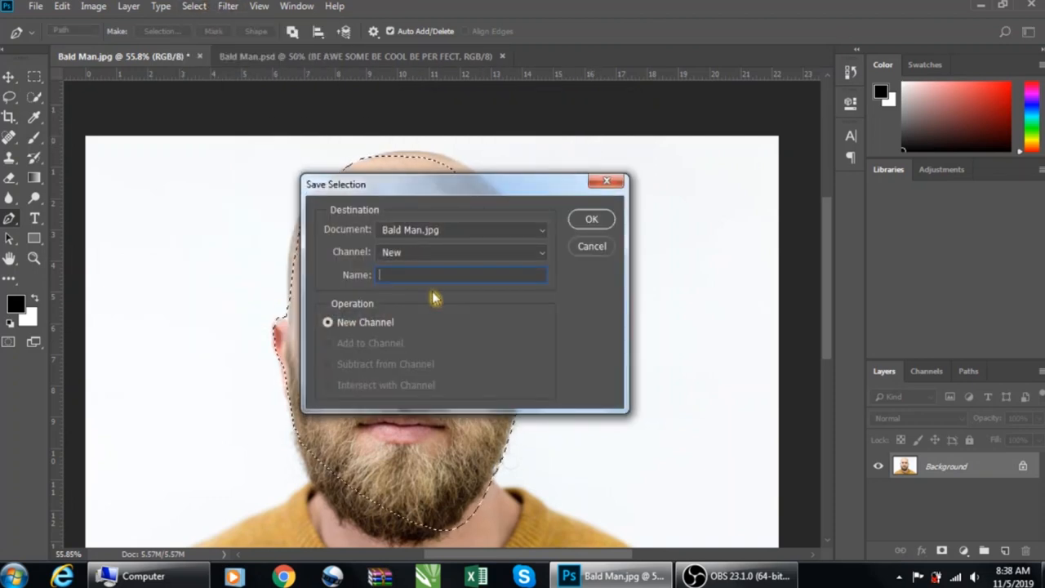
pyautogui.write('any name you want')
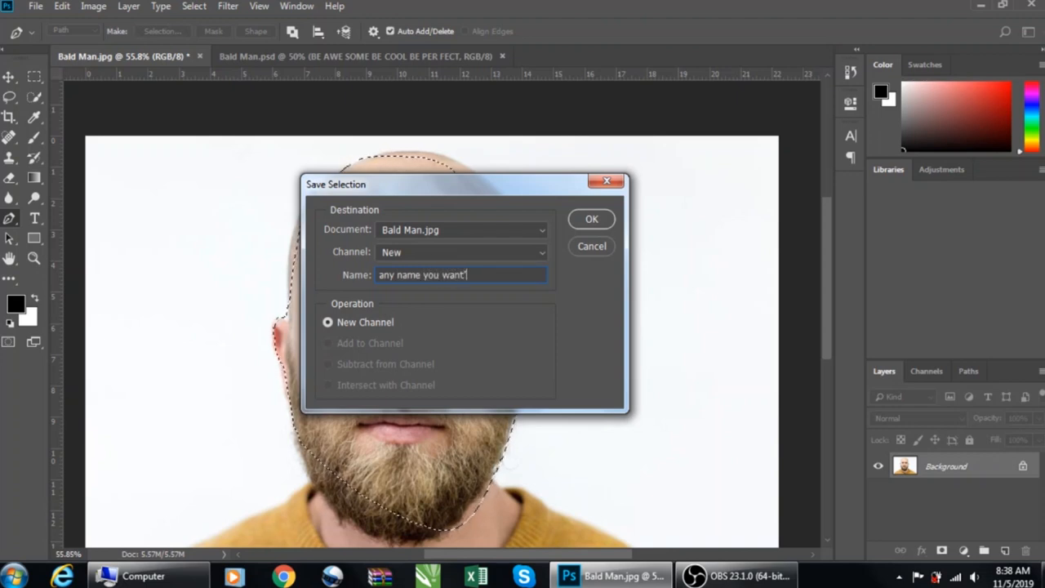
pyautogui.tripleClick(421, 275)
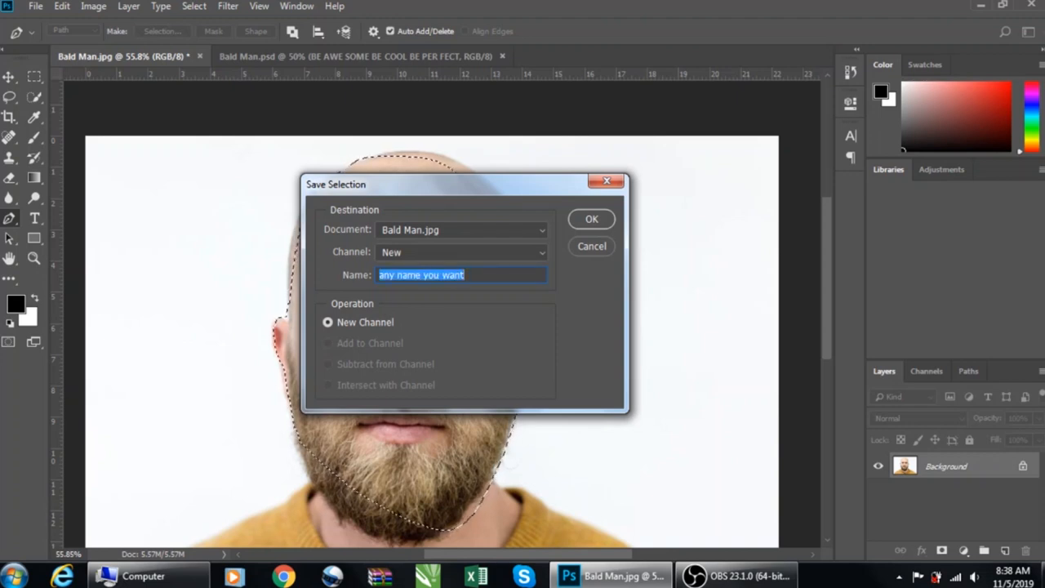
pyautogui.write('face')
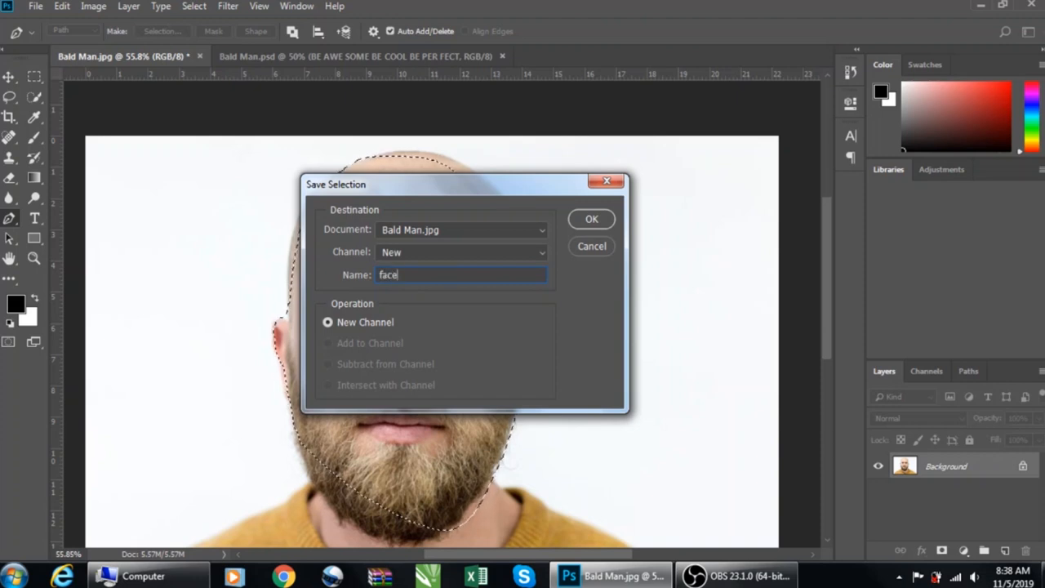
pyautogui.moveTo(434, 297)
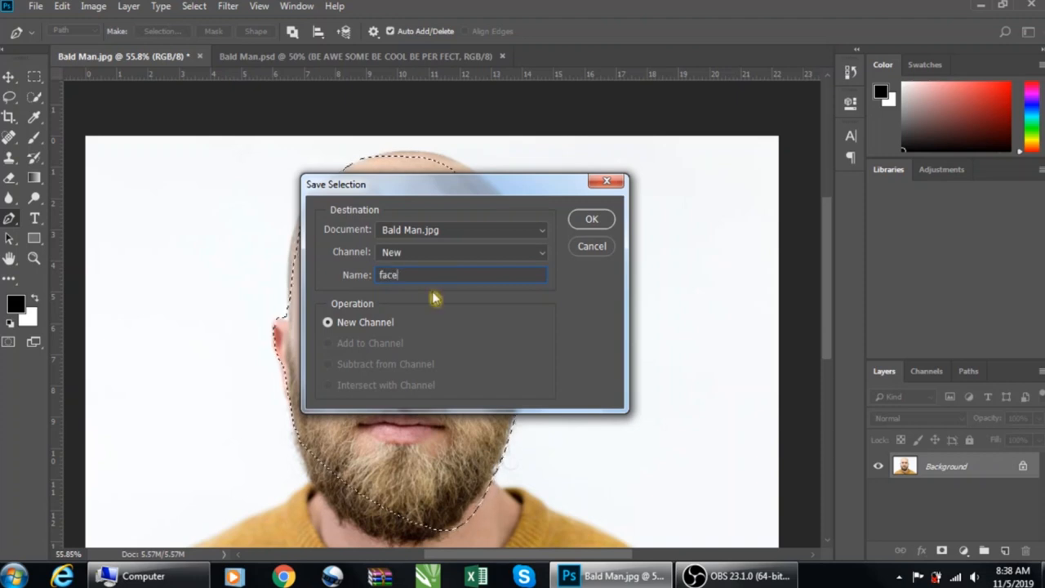
pyautogui.click(591, 218)
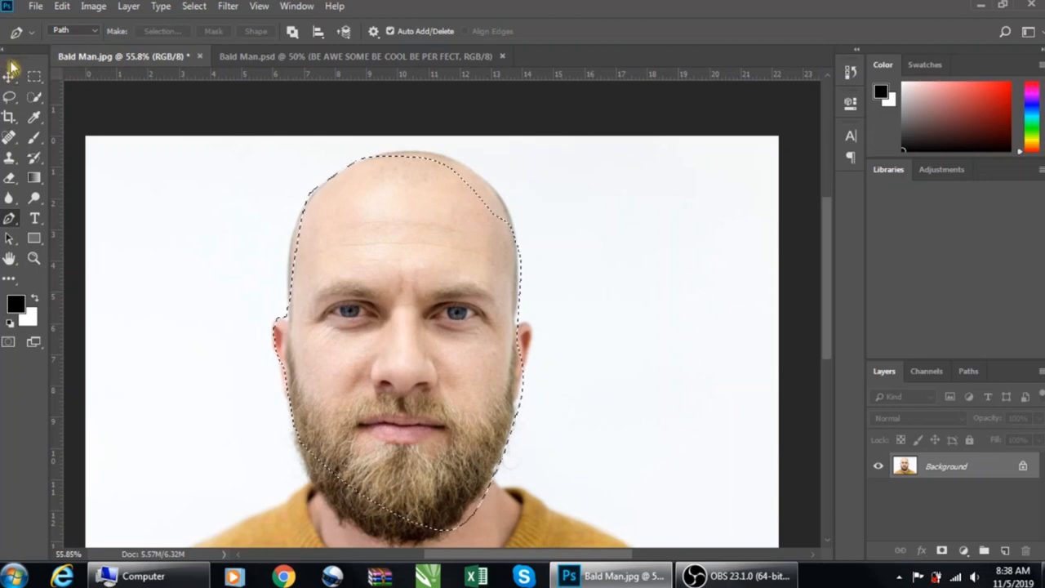
# Step: Deselect, reload the saved 'face' channel as the selection, then switch to Bald Man.psd
pyautogui.click(10, 77)
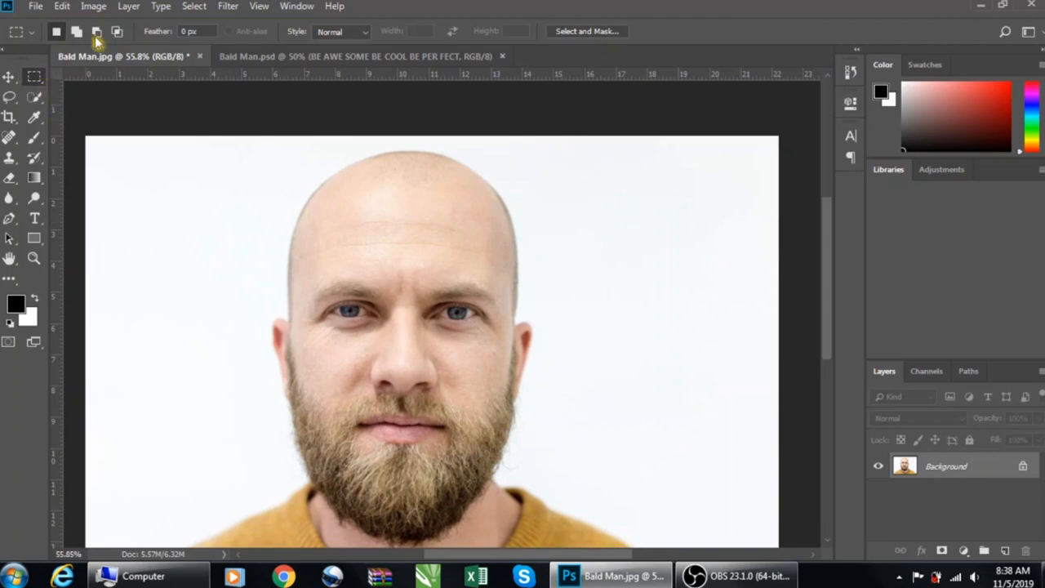
pyautogui.click(192, 6)
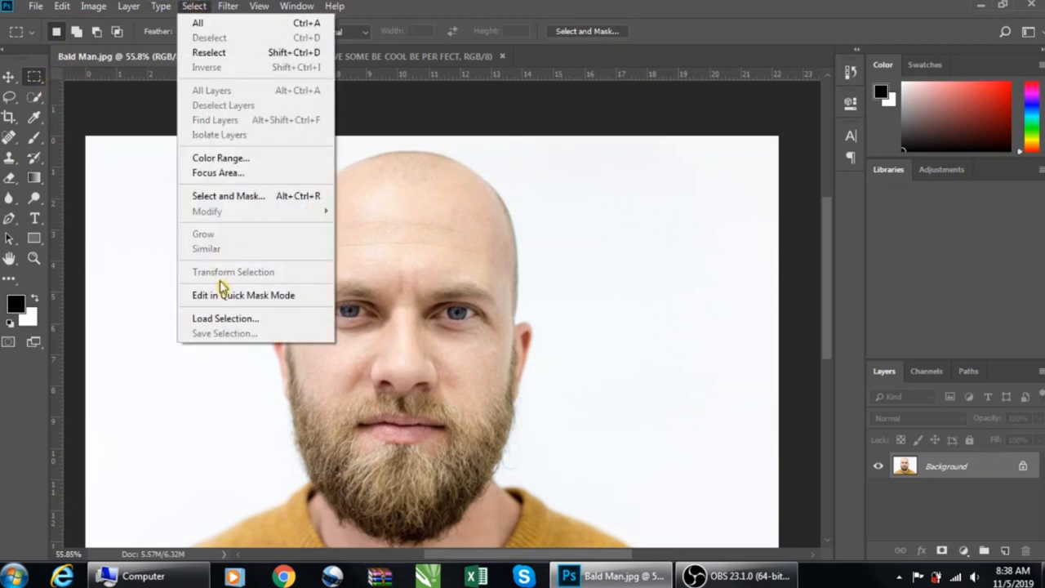
pyautogui.click(225, 316)
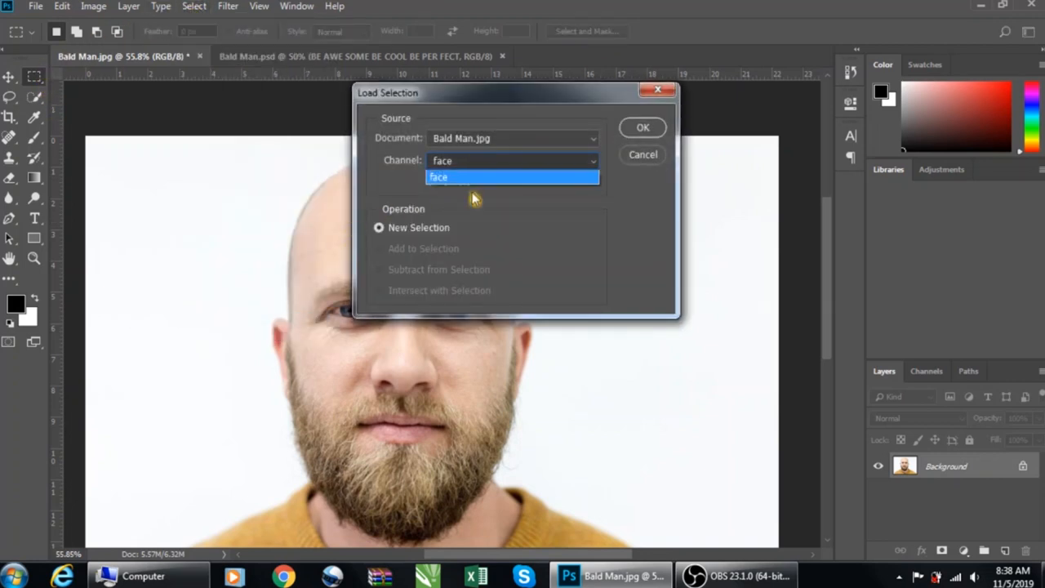
pyautogui.click(643, 128)
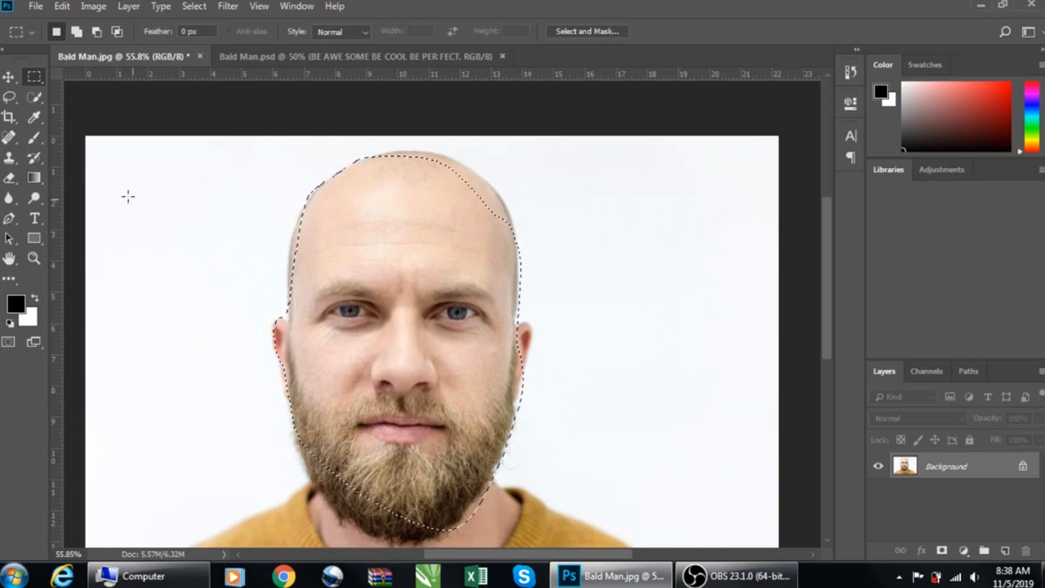
pyautogui.click(356, 56)
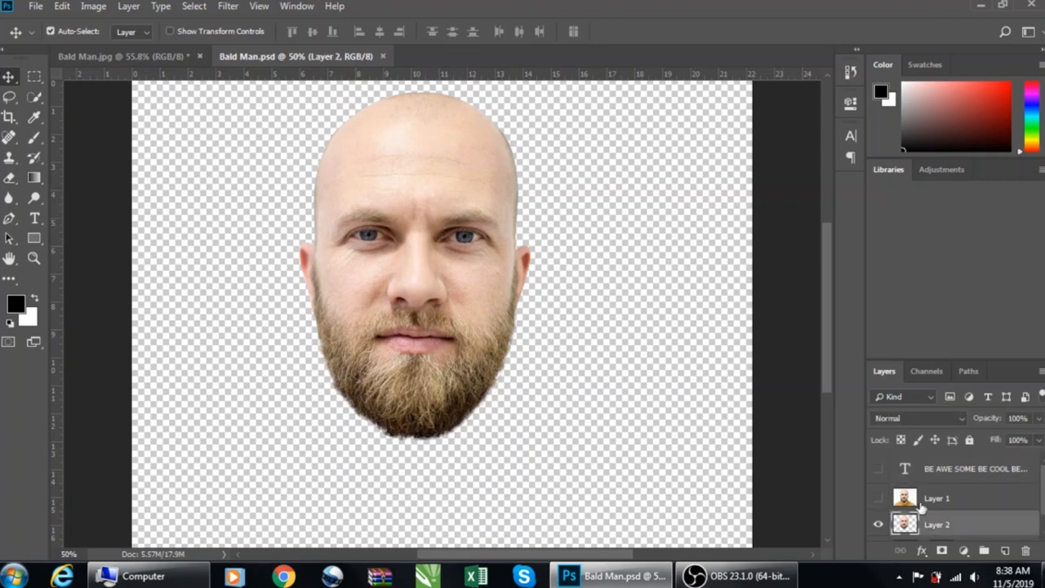
# Step: Create a new white document from the Clipboard preset and paste the cut-out face
pyautogui.click(62, 7)
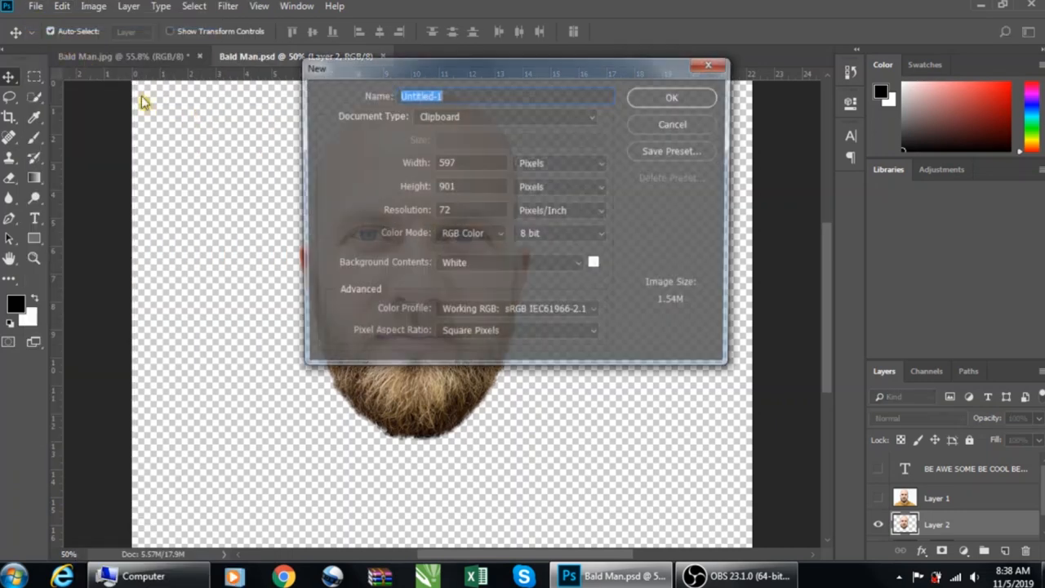
pyautogui.click(671, 98)
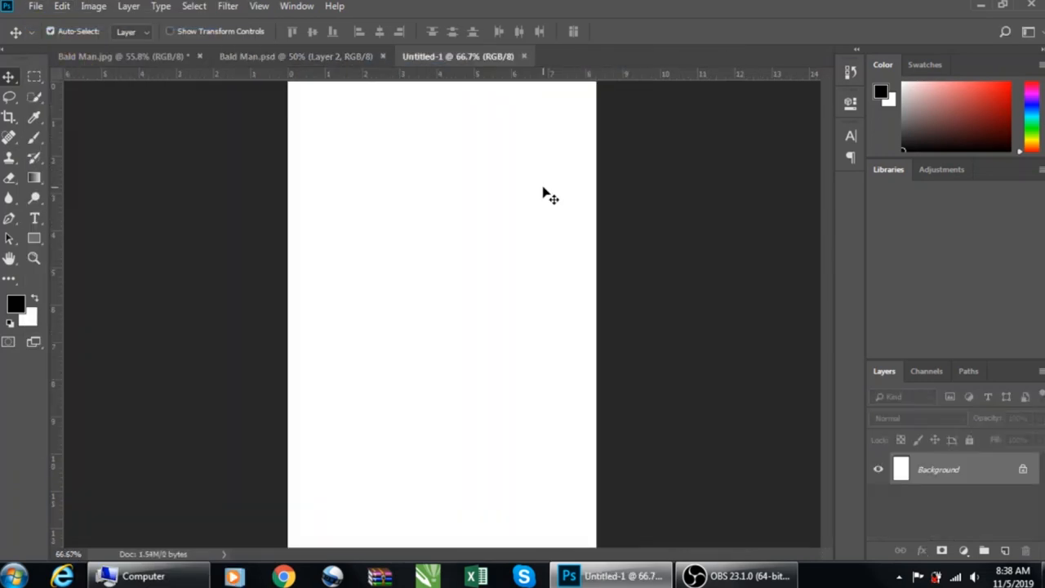
pyautogui.click(62, 7)
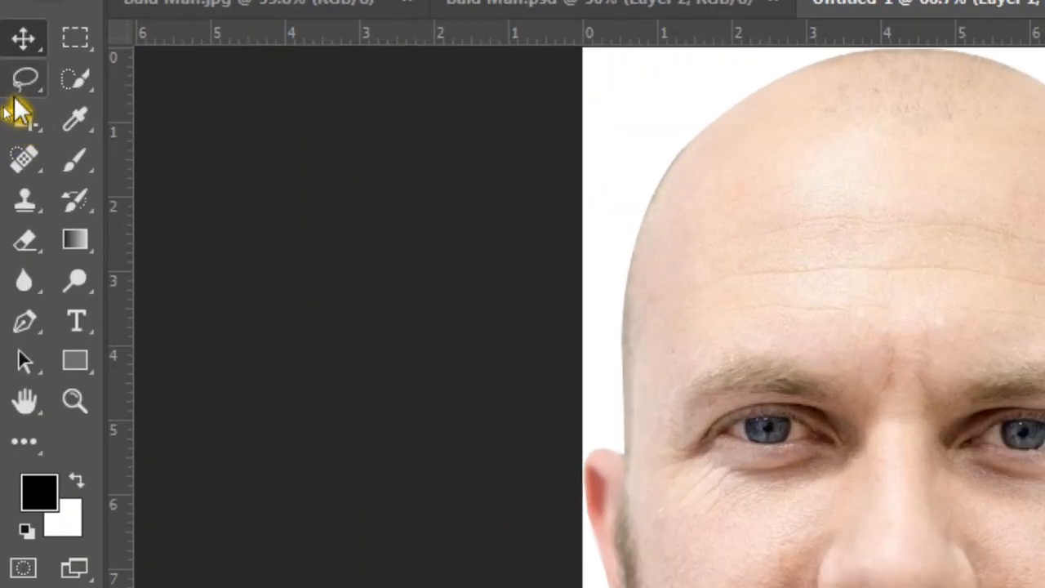
# Step: Crop outward to enlarge the white canvas around the face
pyautogui.click(24, 118)
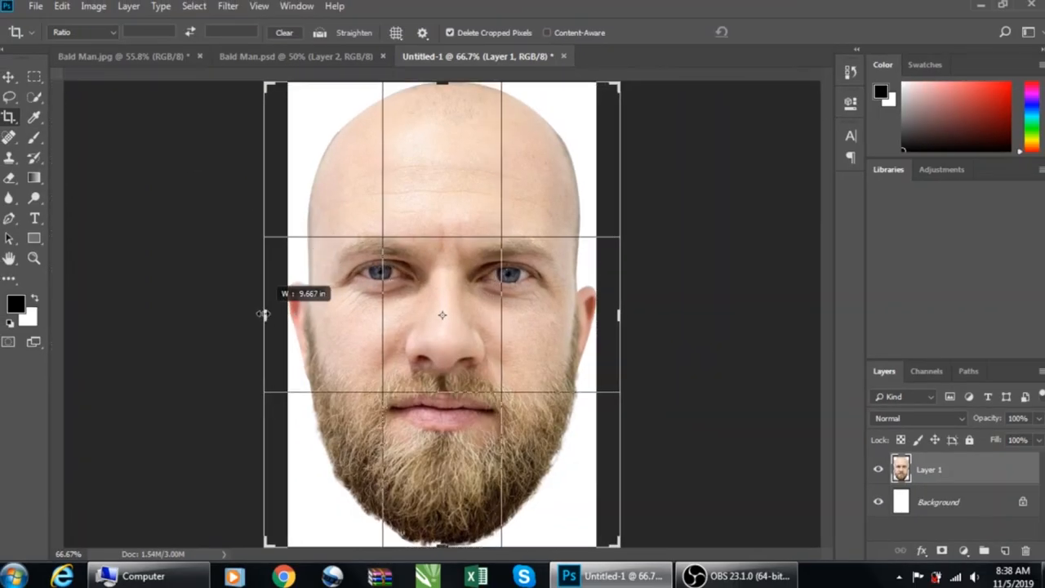
pyautogui.moveTo(265, 317); pyautogui.dragTo(183, 317)
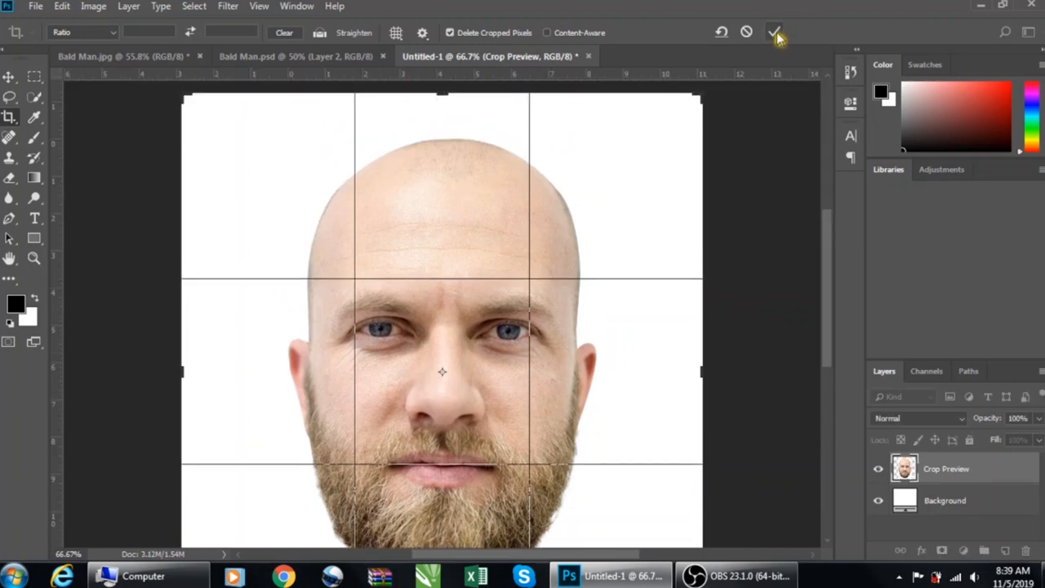
pyautogui.click(774, 32)
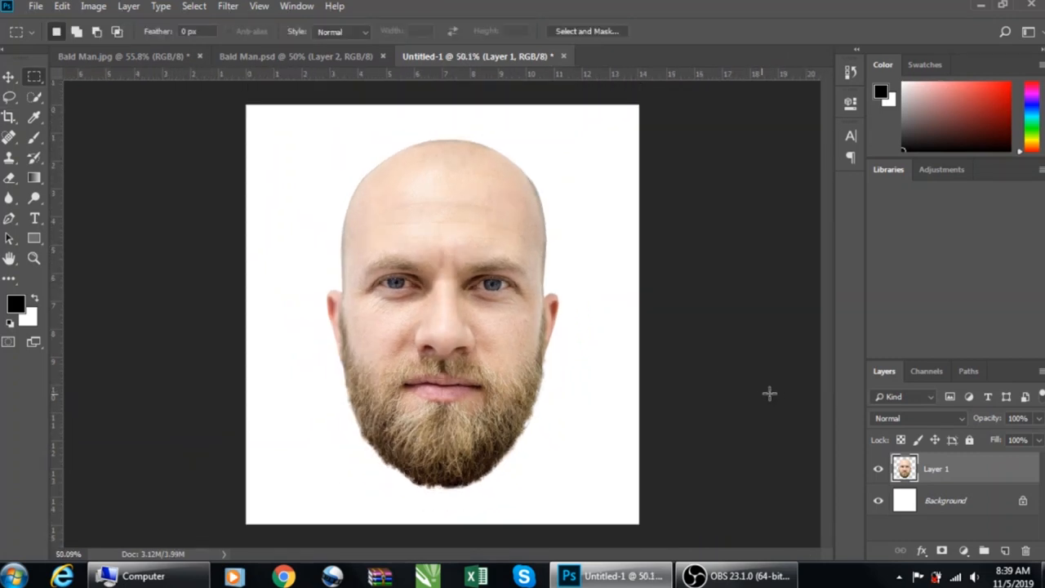
# Step: Switch to the Move tool to position the face layer before placing the centre guide
pyautogui.click(10, 77)
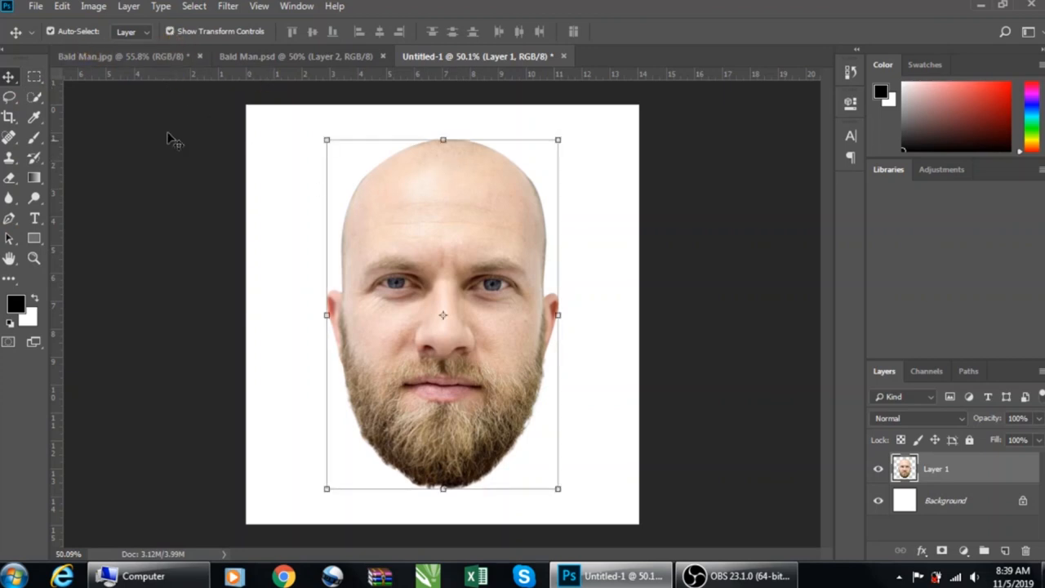
pyautogui.moveTo(171, 41)
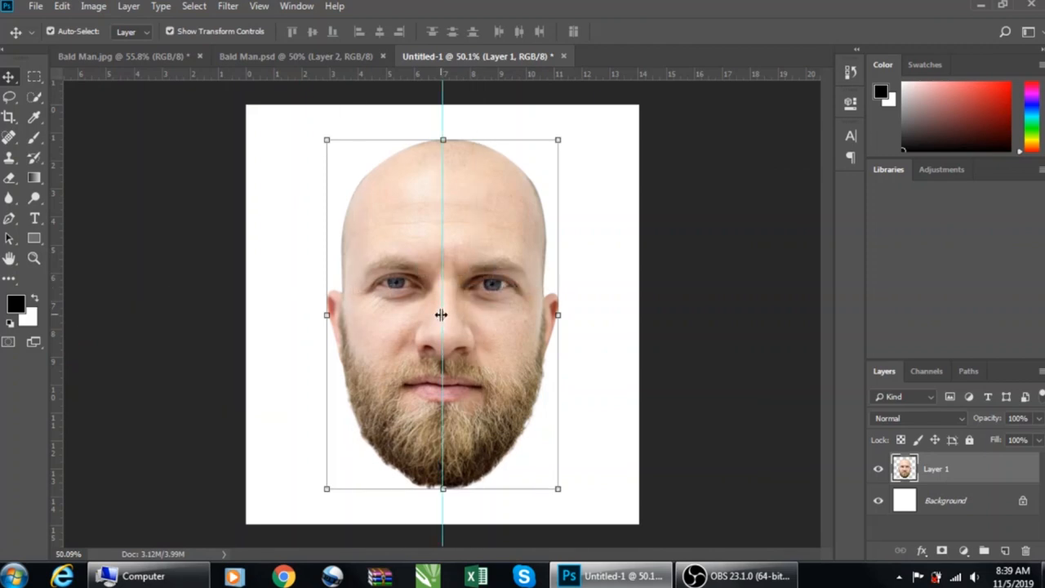
pyautogui.moveTo(274, 128)
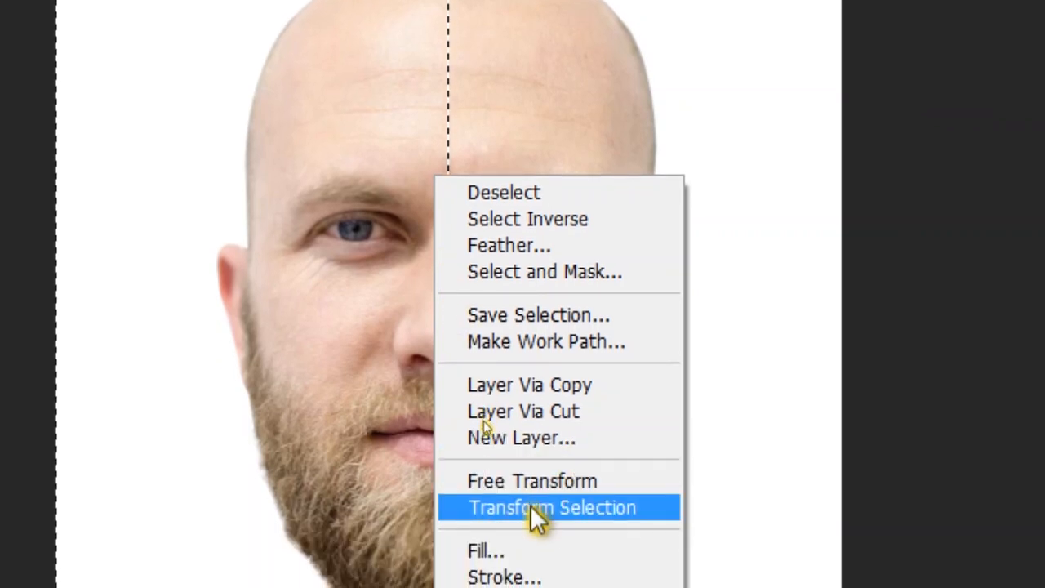
# Step: Snap the half-page selection to the centre guide and invert it to the left half
pyautogui.click(552, 506)
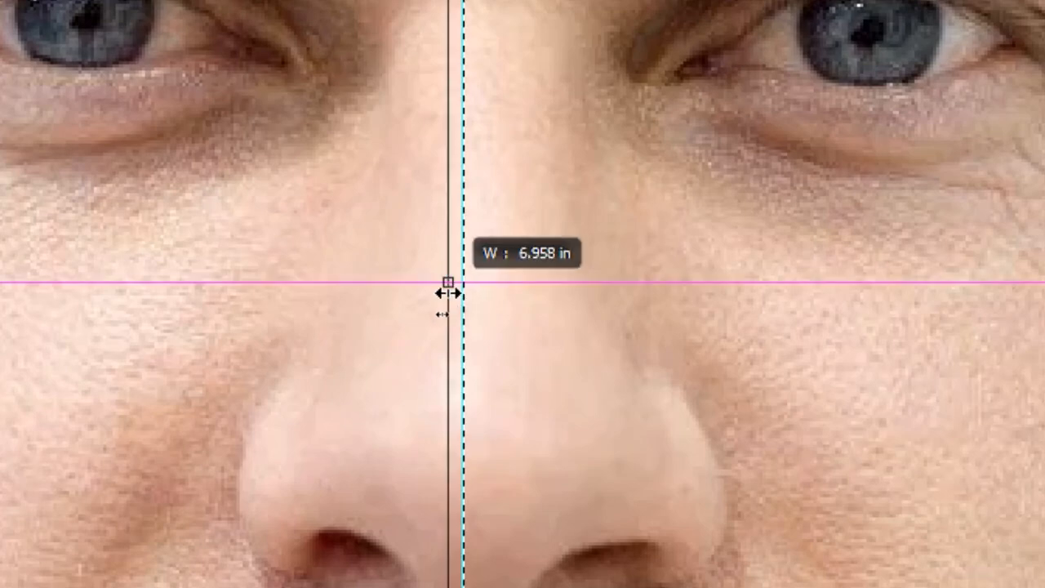
pyautogui.click(14, 575)
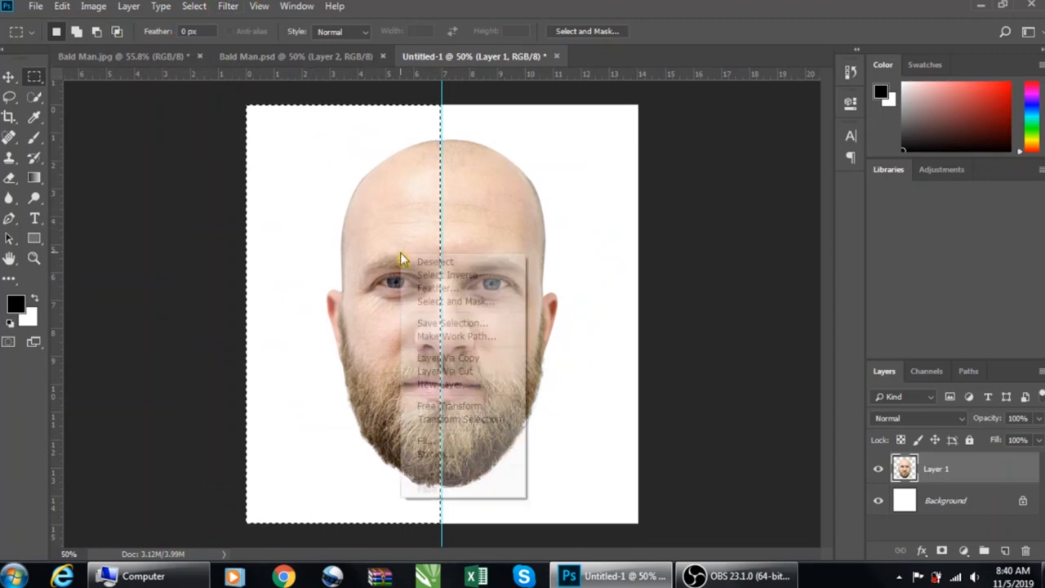
pyautogui.moveTo(447, 274)
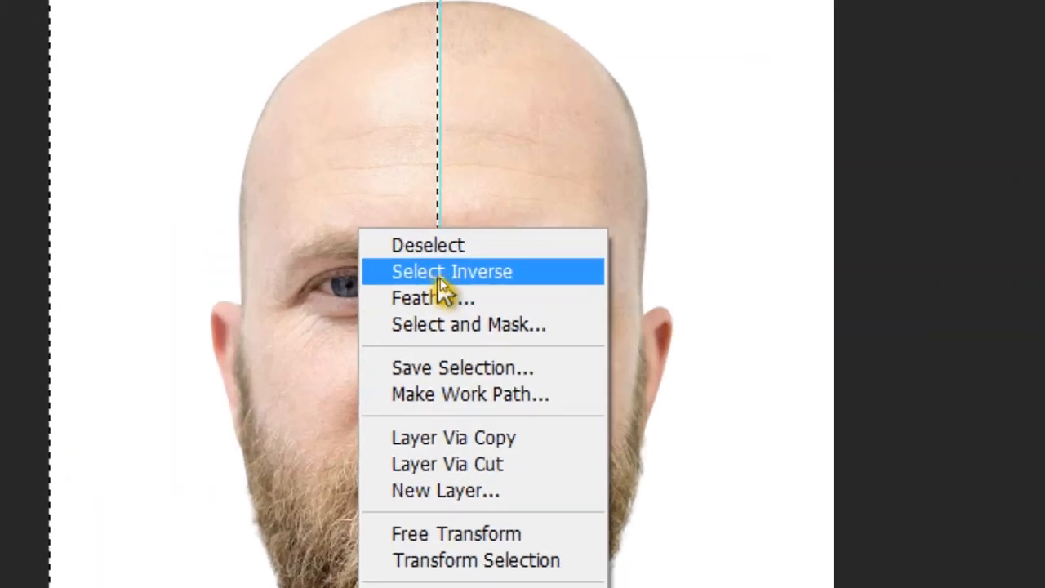
pyautogui.click(450, 271)
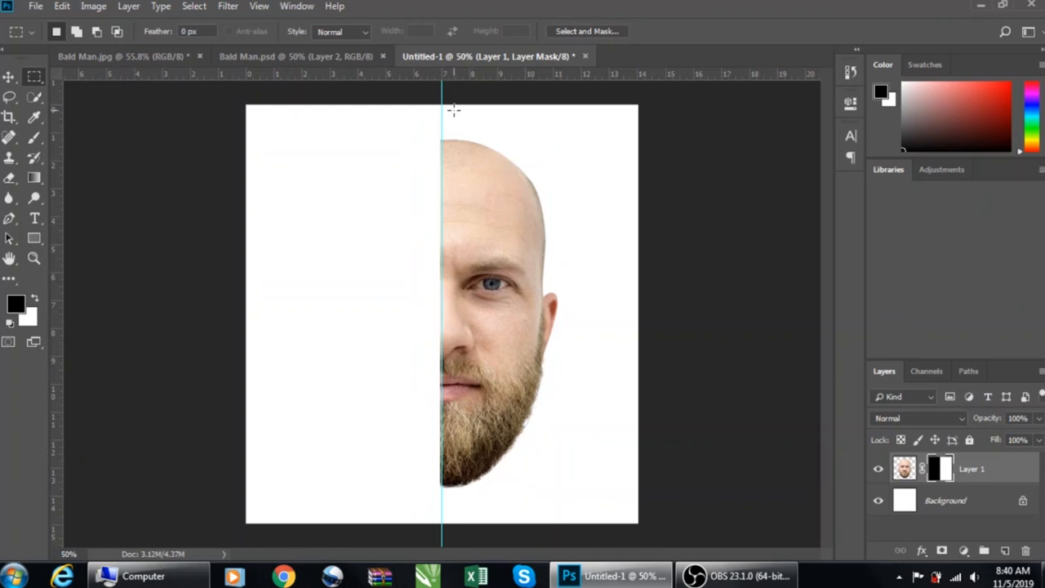
pyautogui.moveTo(395, 307)
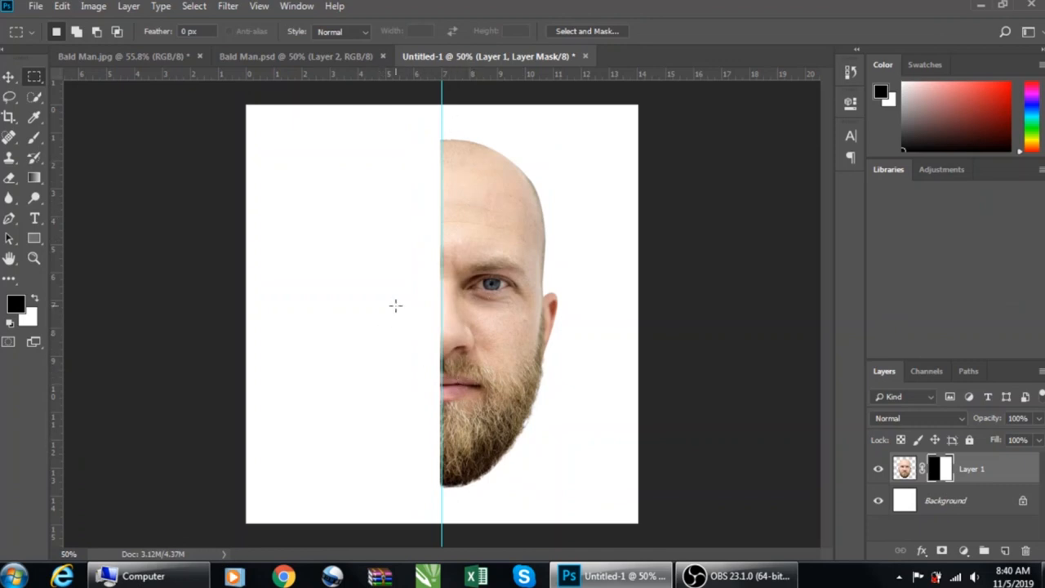
# Step: Duplicate the half-face layer and delete the copy's mask so the whole face shows
pyautogui.click(34, 219)
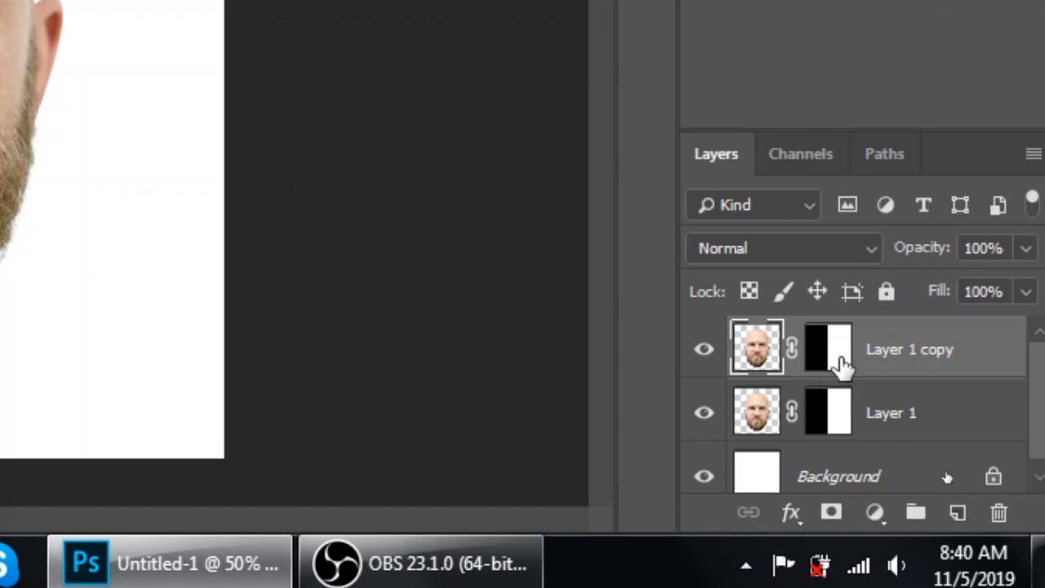
pyautogui.click(828, 350)
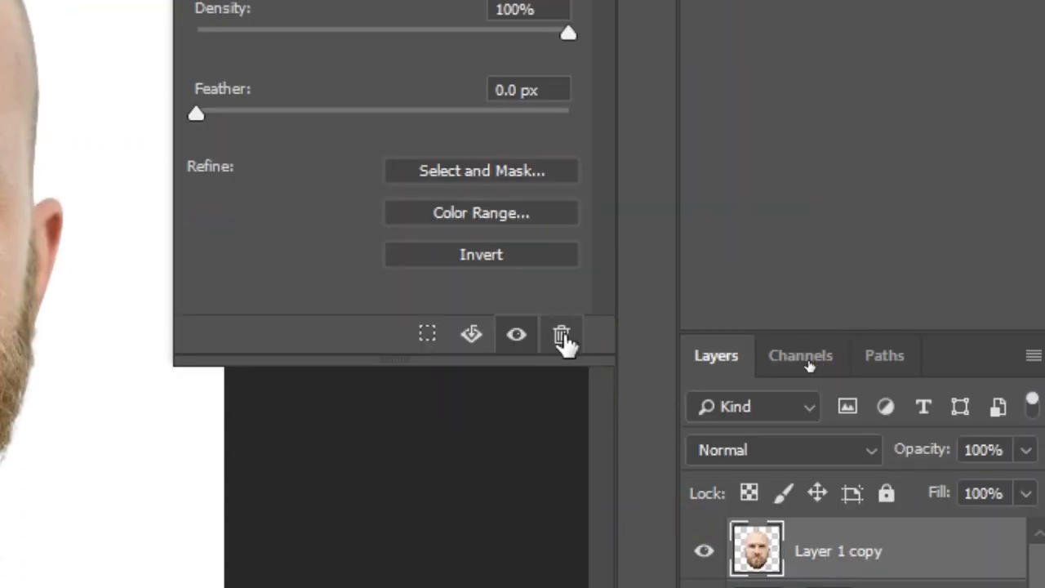
pyautogui.click(561, 333)
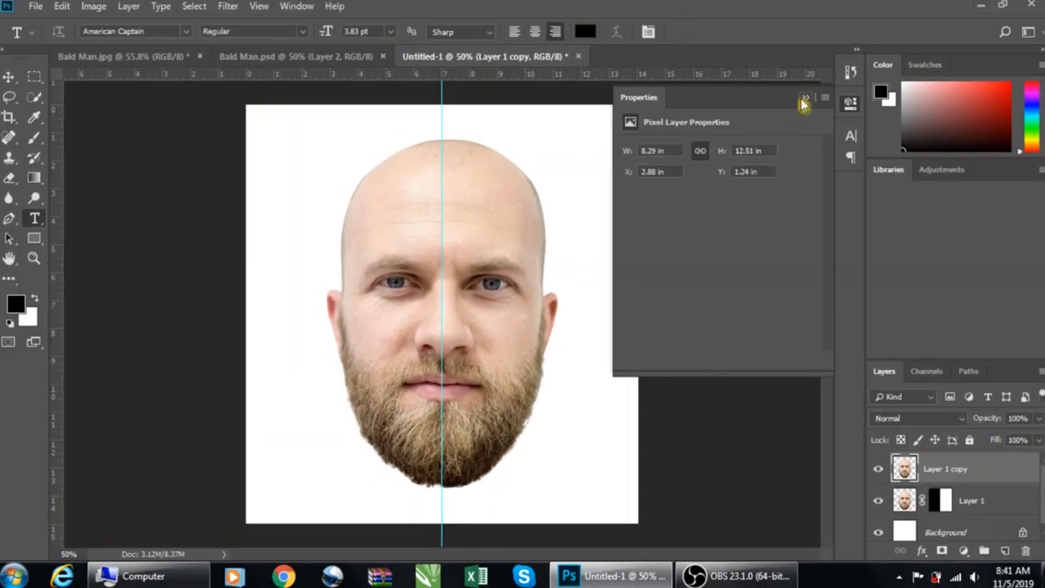
pyautogui.click(803, 98)
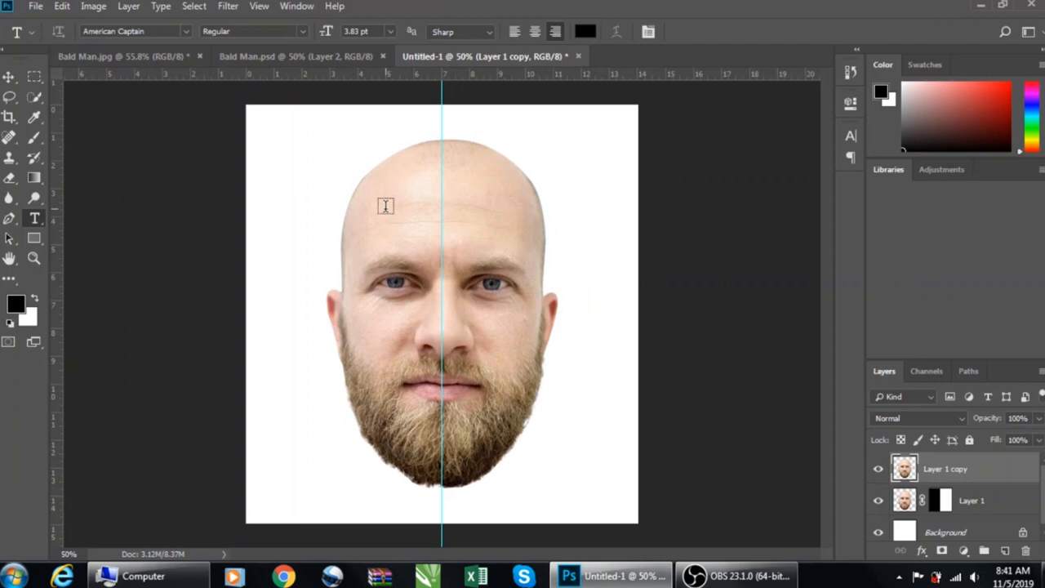
pyautogui.click(384, 209)
pyautogui.write('BE')
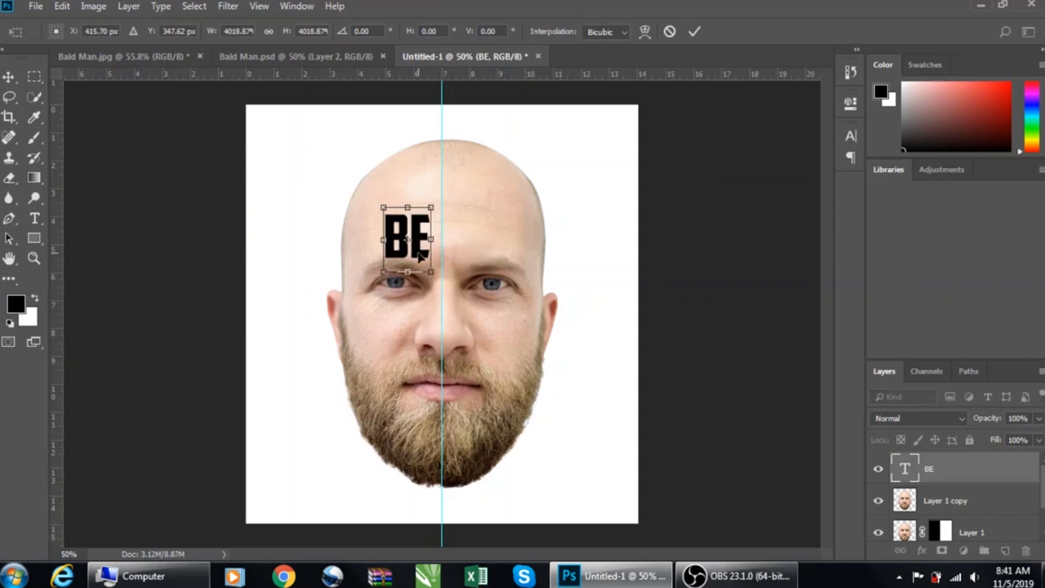
pyautogui.moveTo(409, 236); pyautogui.dragTo(417, 180)
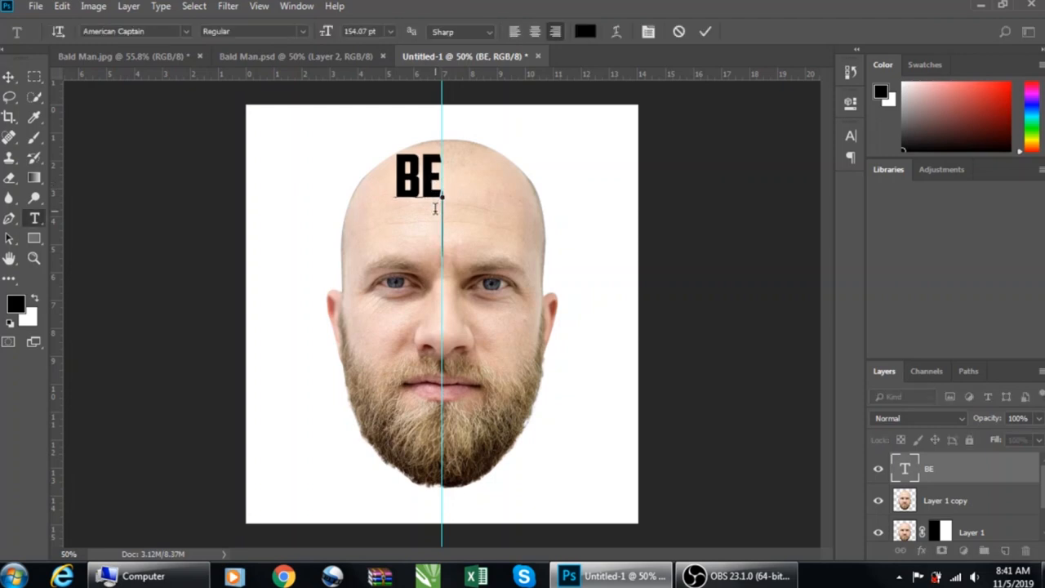
pyautogui.write('CO')
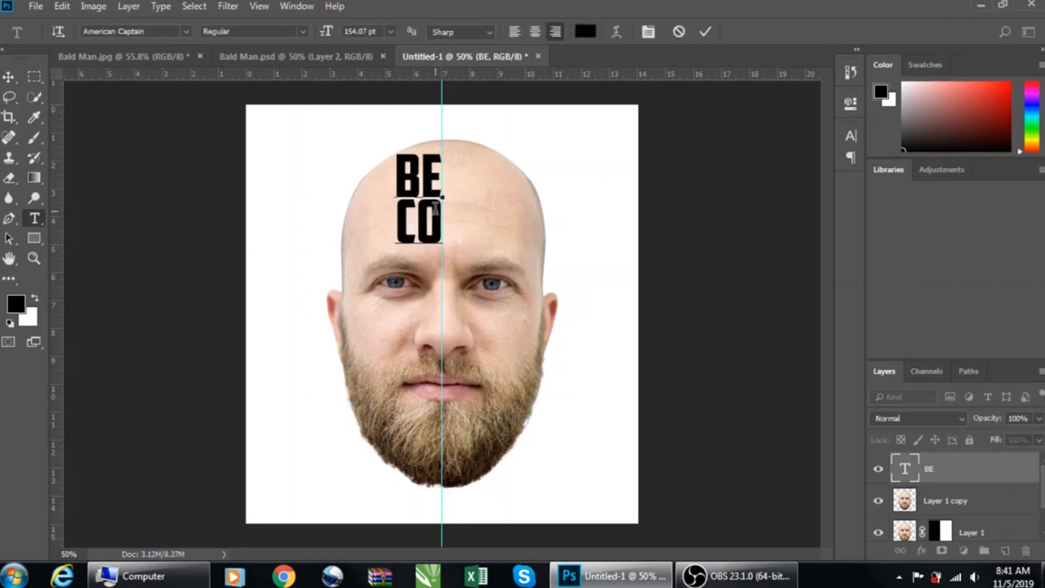
pyautogui.write('OL')
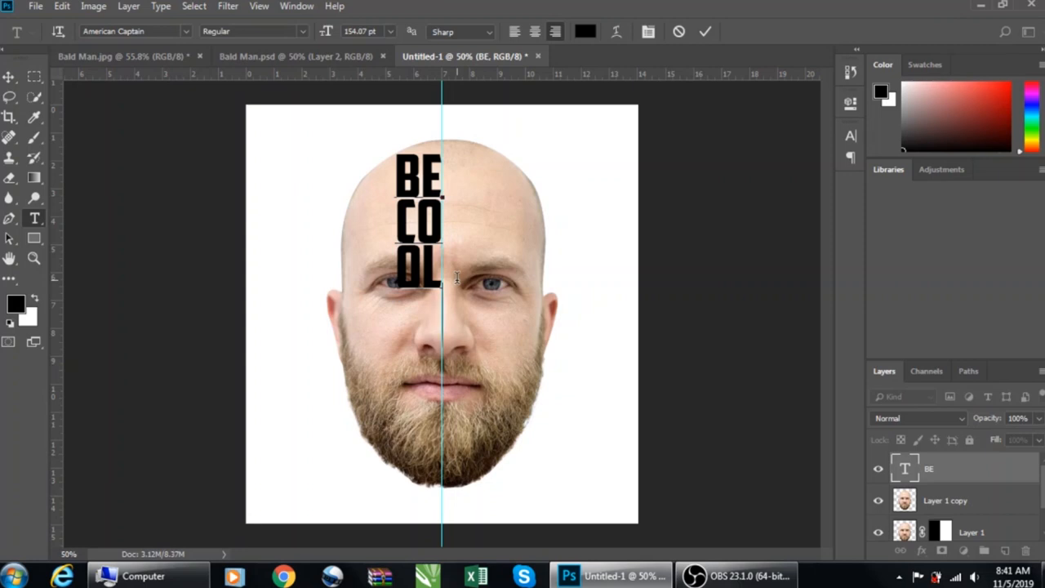
pyautogui.write('BE')
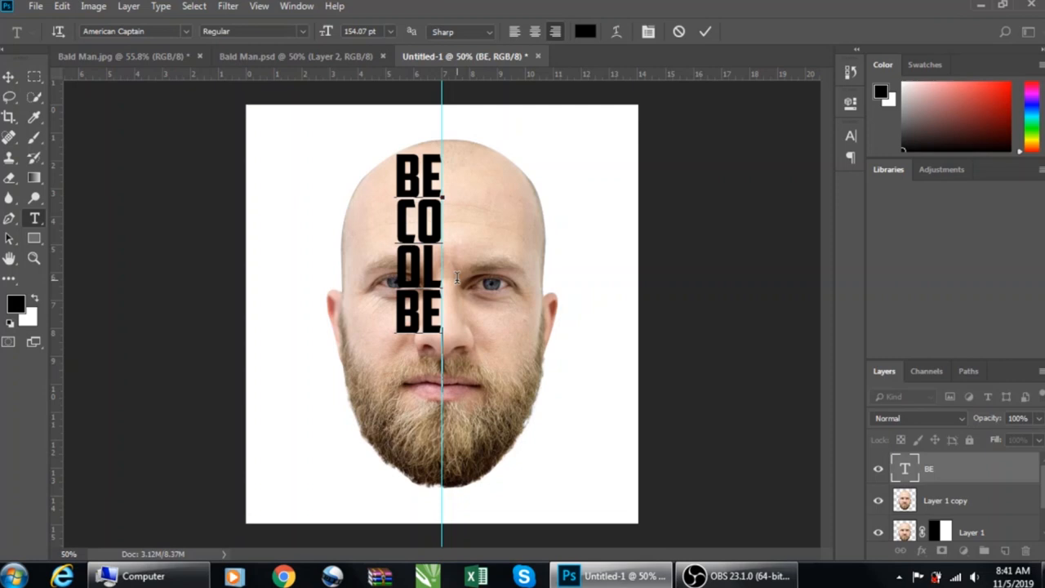
pyautogui.write('PER')
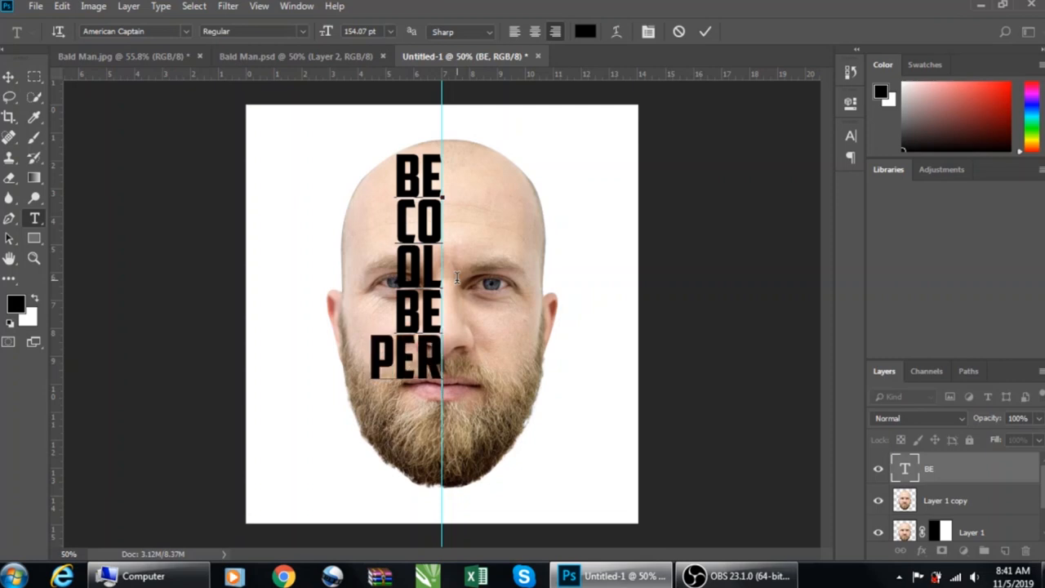
pyautogui.write('FECT')
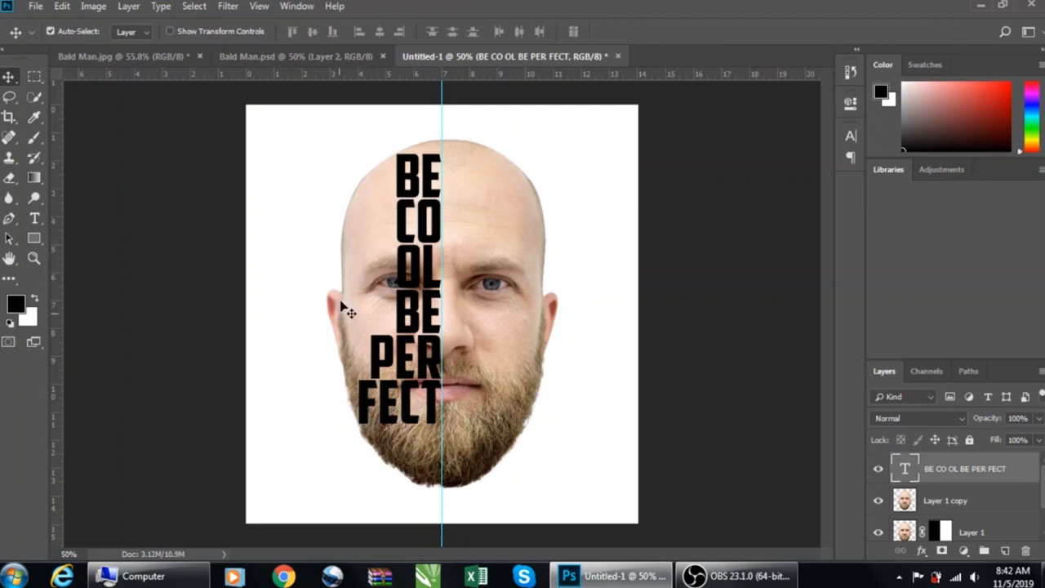
pyautogui.moveTo(392, 302)
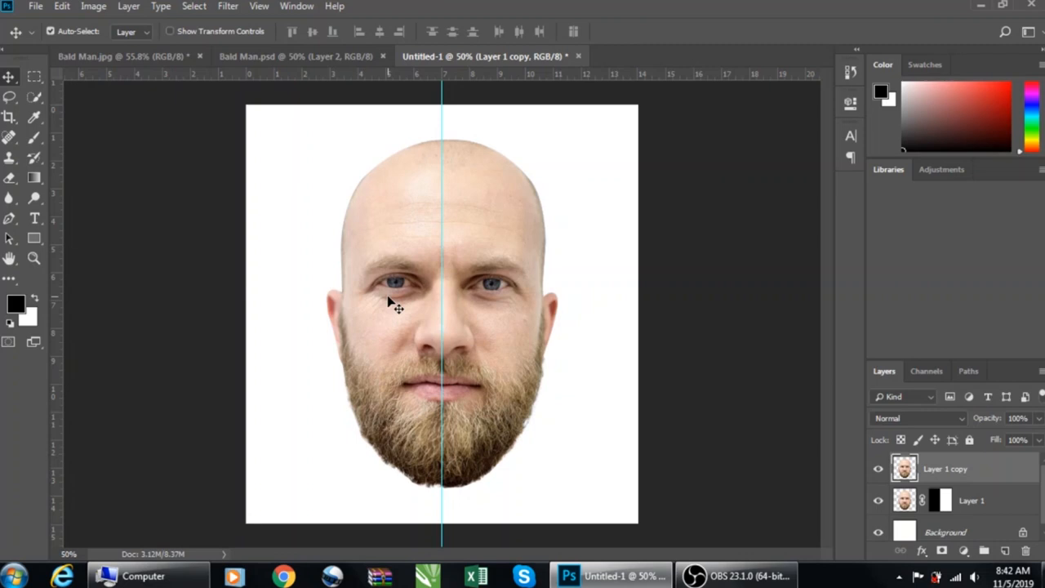
# Step: Open Text.psd with the prepared stacked black lettering from the Desktop
pyautogui.click(36, 7)
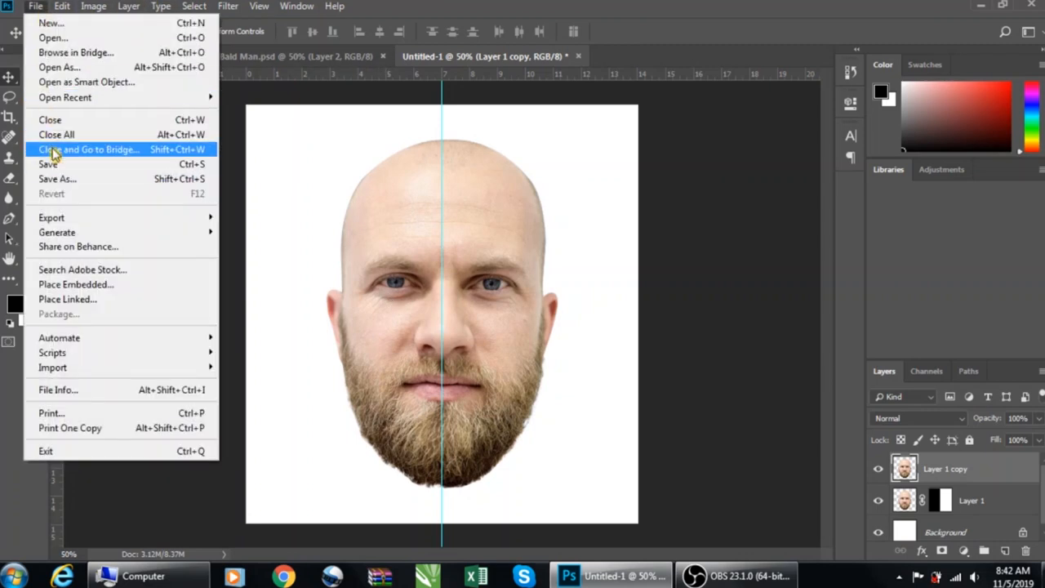
pyautogui.moveTo(85, 82)
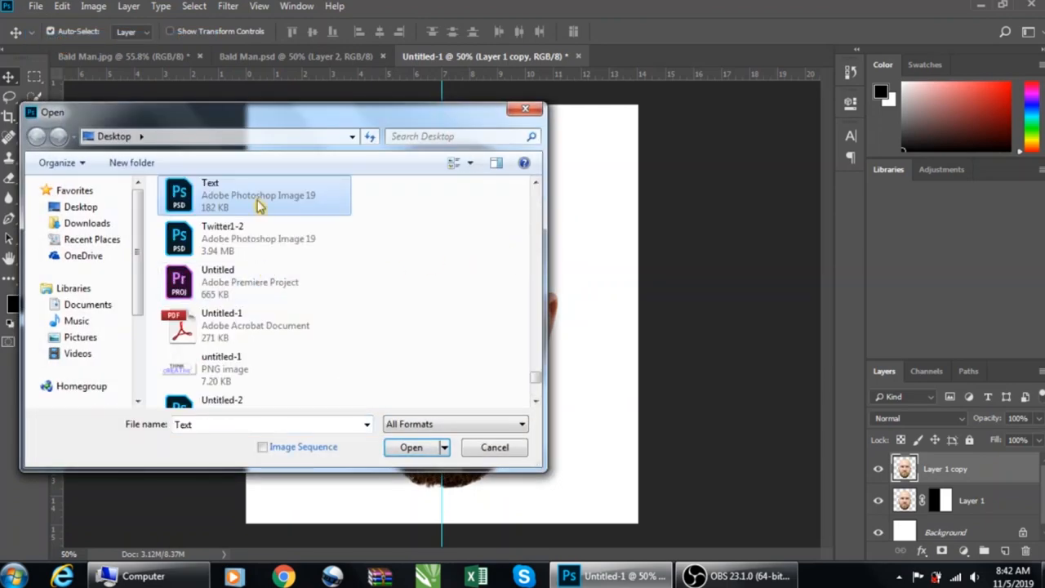
pyautogui.click(411, 447)
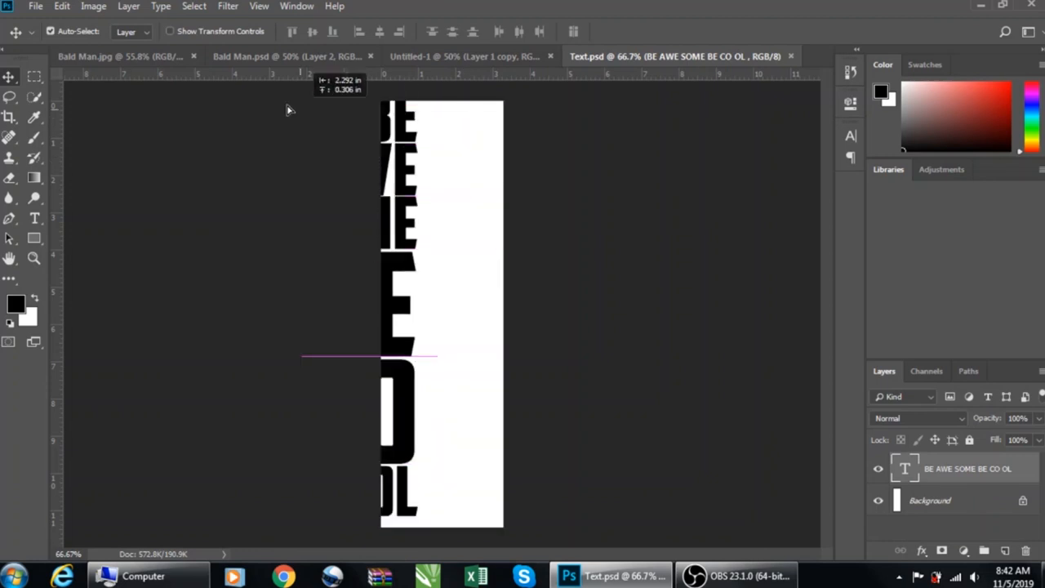
# Step: Bring the BE AWE SOME BE CO OL lettering into the portrait over the face's left half
pyautogui.click(291, 55)
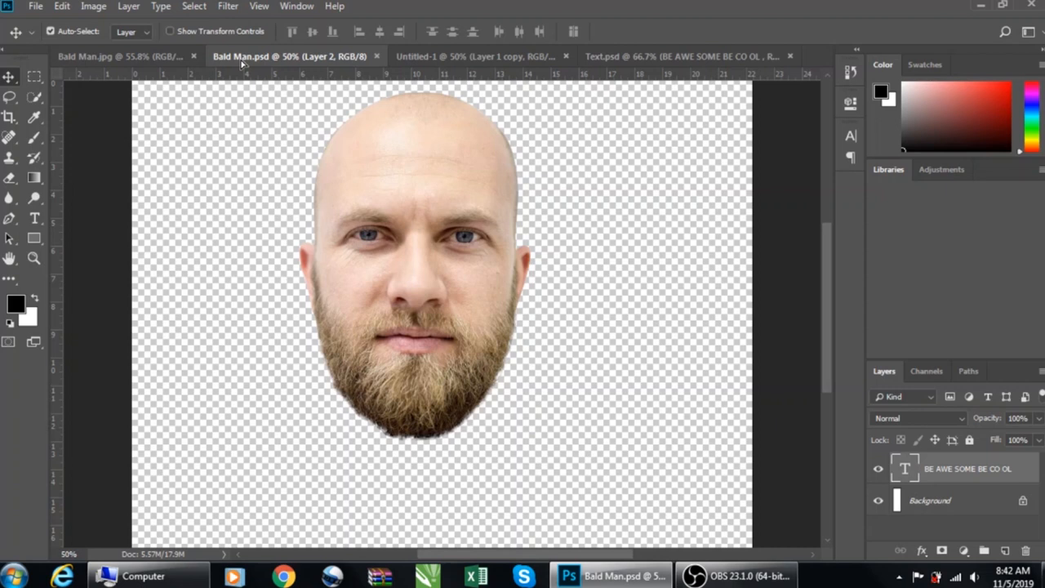
pyautogui.click(470, 56)
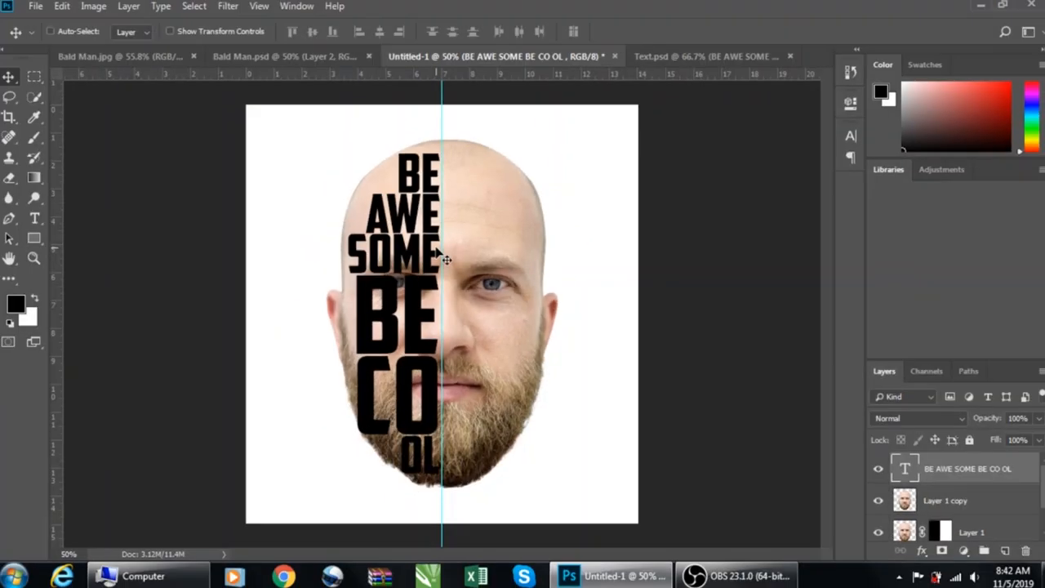
pyautogui.moveTo(444, 382)
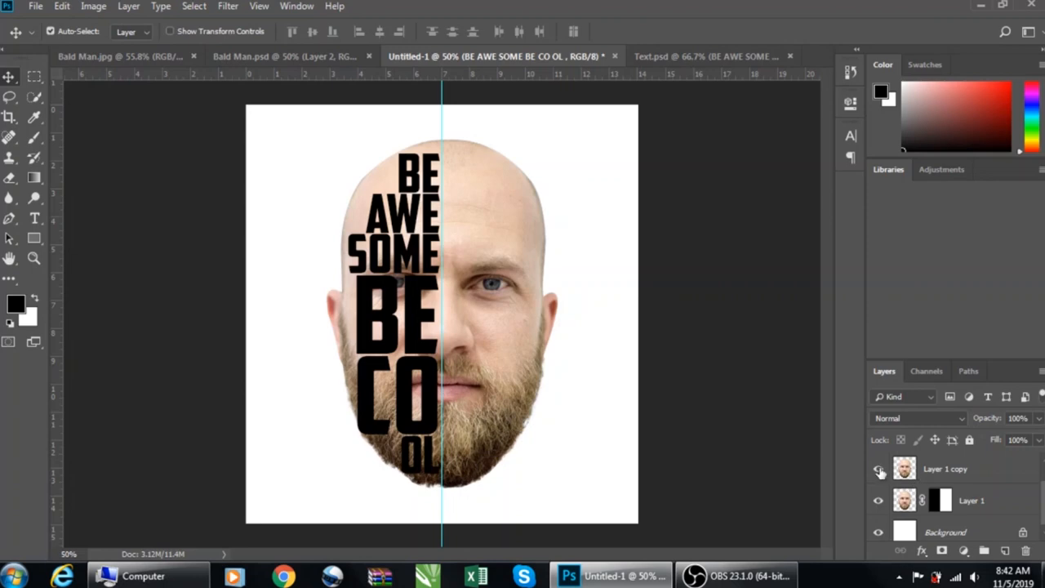
# Step: Hide Layer 1 copy and select the half-masked face layer beneath the lettering
pyautogui.click(879, 468)
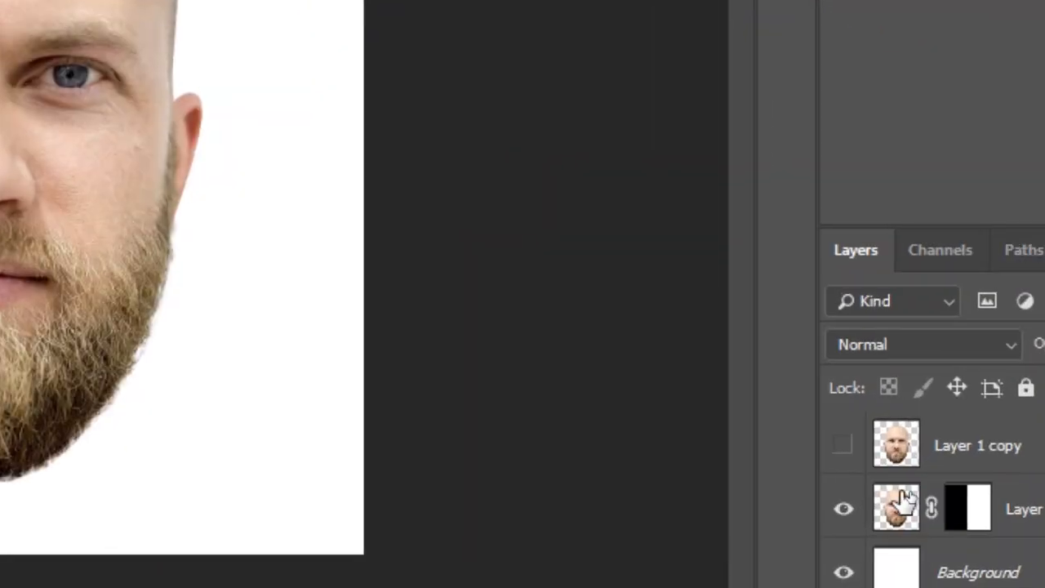
pyautogui.click(842, 444)
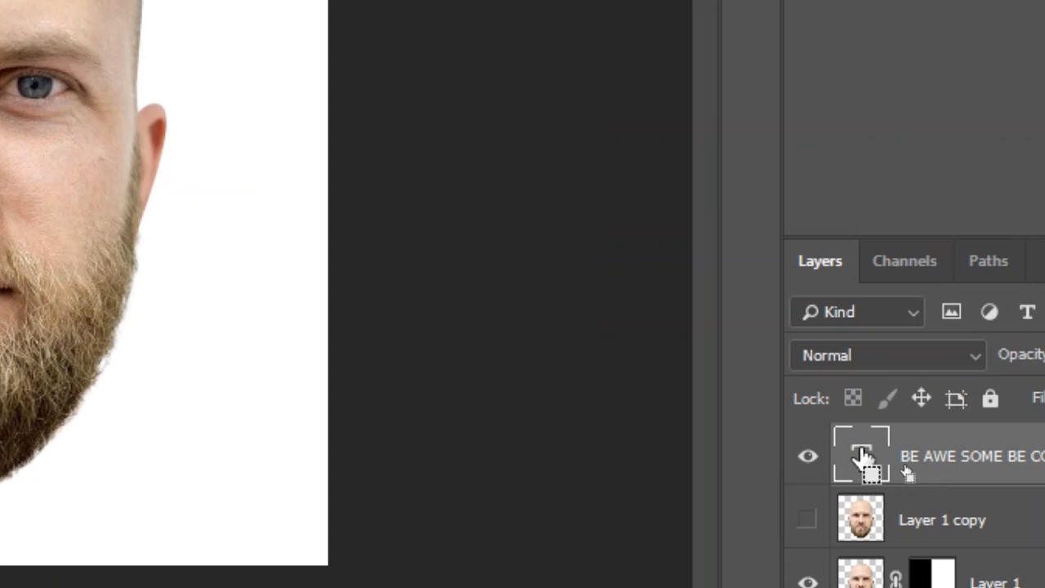
pyautogui.moveTo(862, 456)
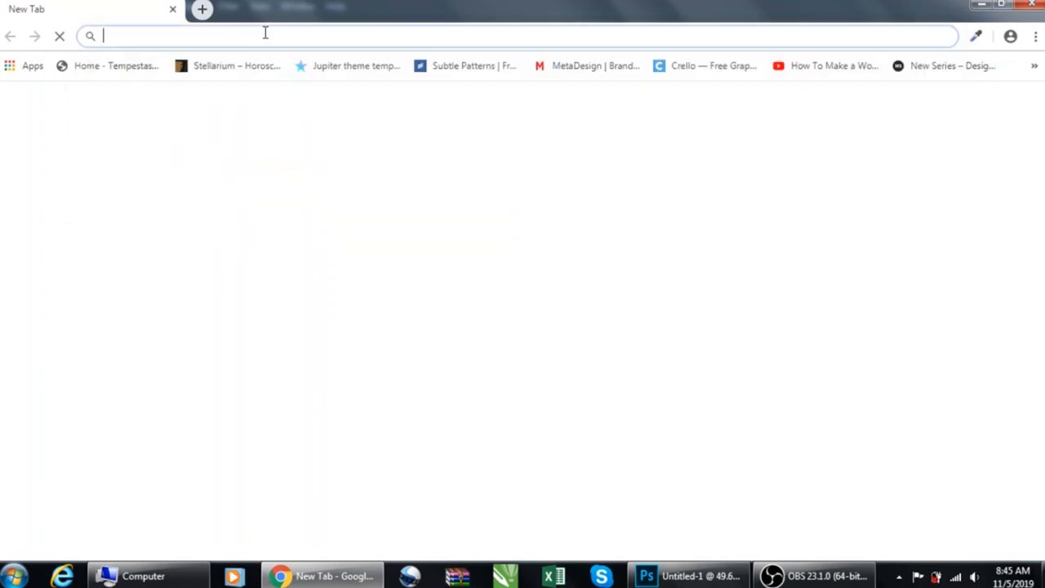
# Step: Search Google Images for 'radial gradient background'
pyautogui.write('radial gradient bac')
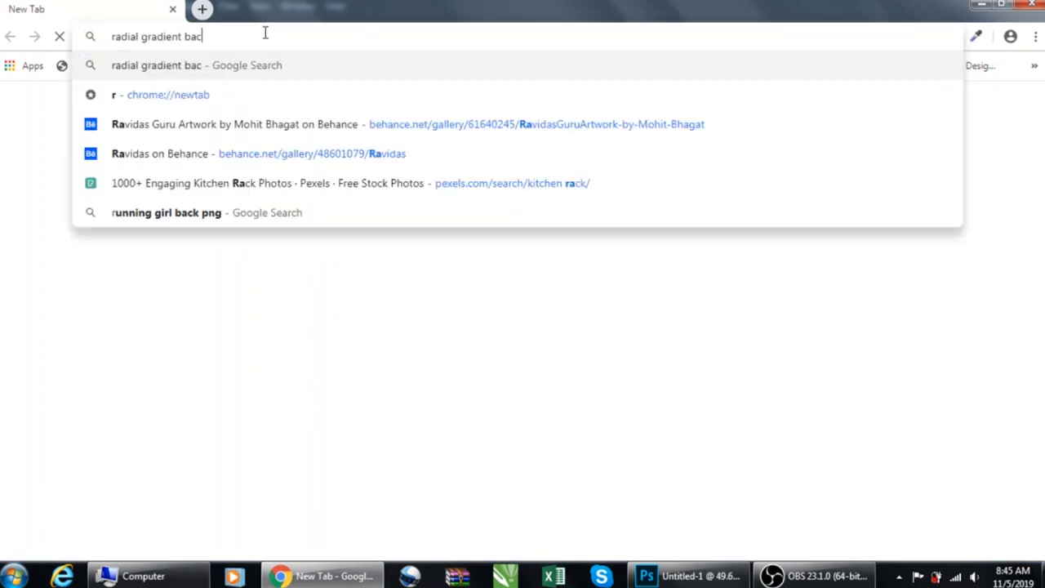
pyautogui.write('kground')
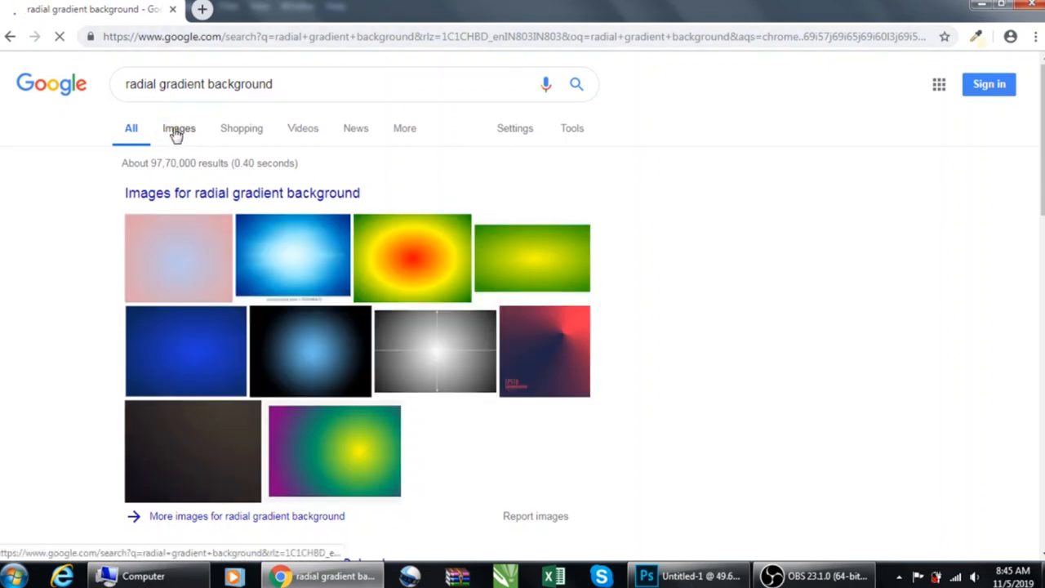
pyautogui.click(179, 127)
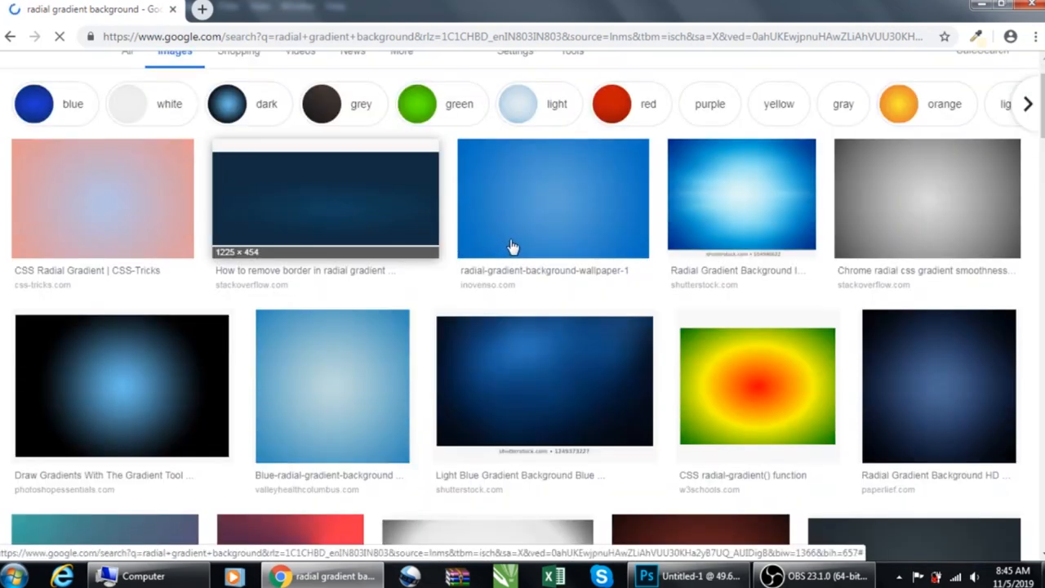
pyautogui.scroll(-3)
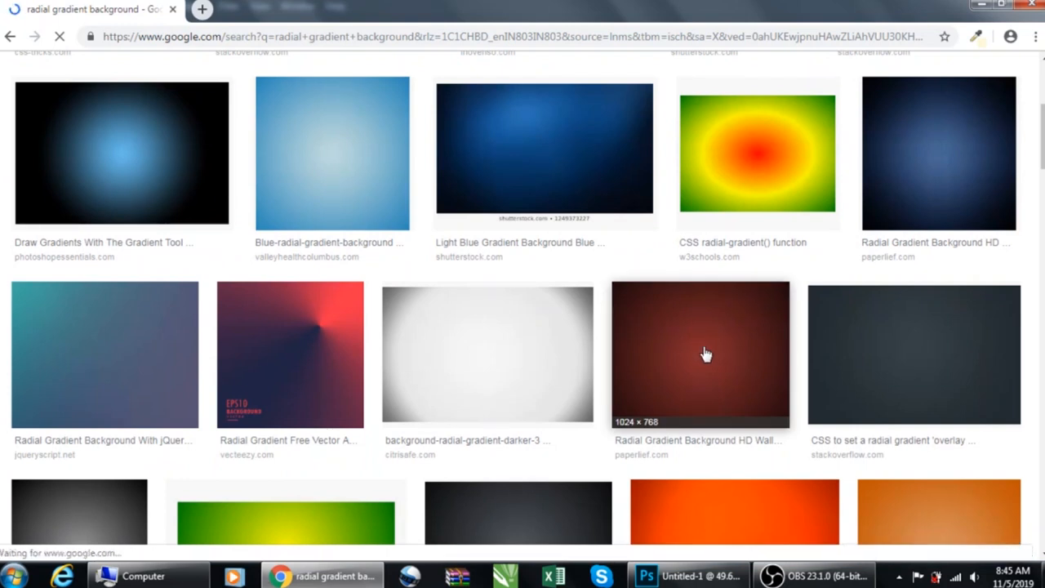
# Step: Copy the dark red radial gradient image and return to Photoshop's editing commands
pyautogui.click(698, 355)
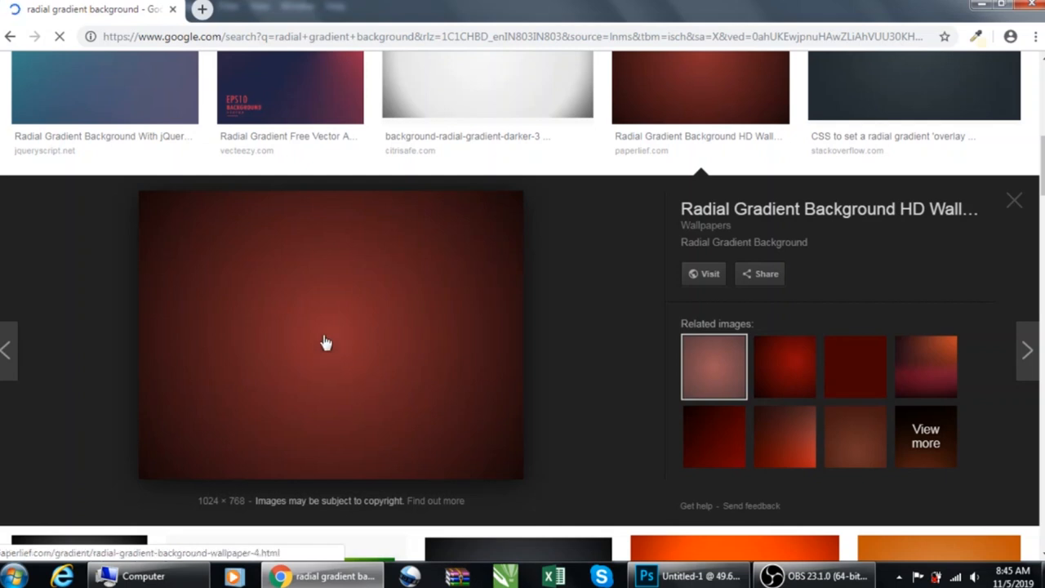
pyautogui.rightClick(327, 341)
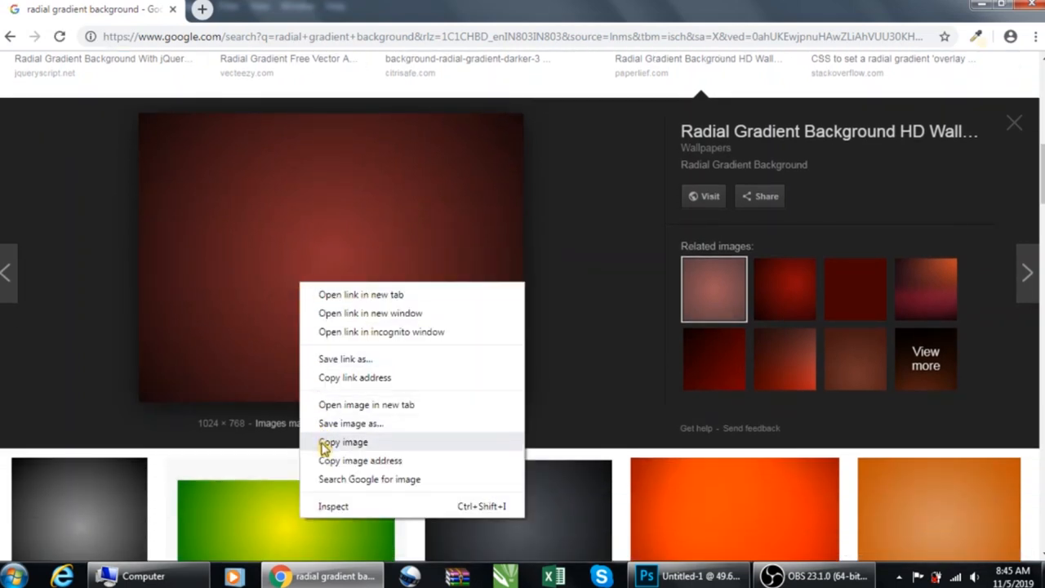
pyautogui.click(343, 440)
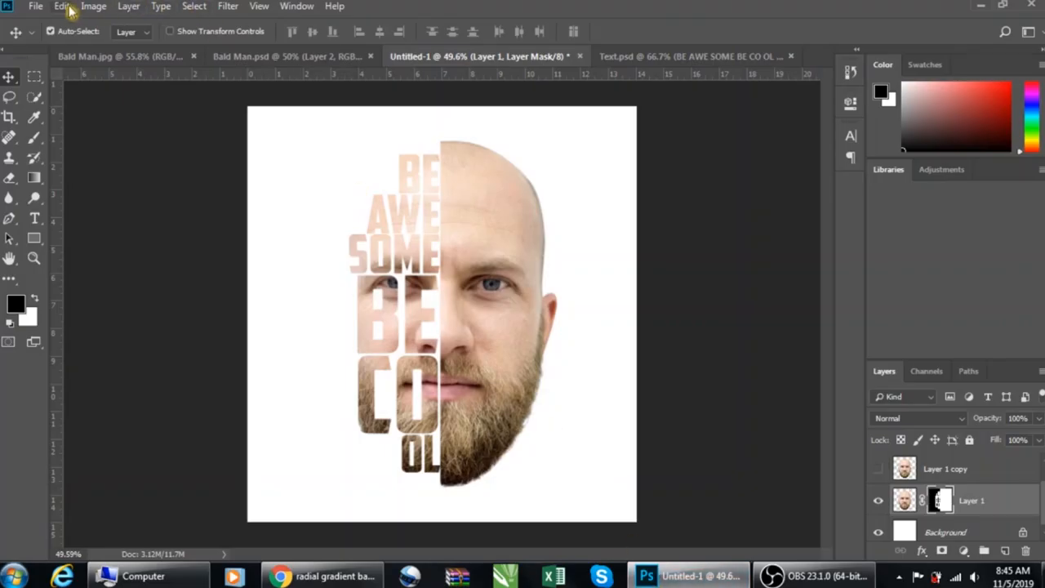
pyautogui.click(62, 7)
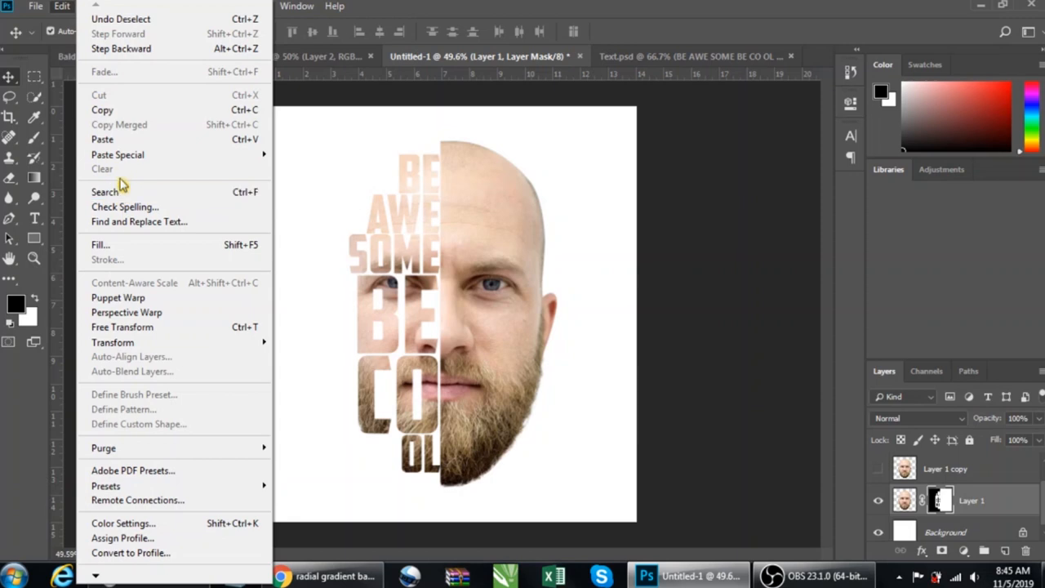